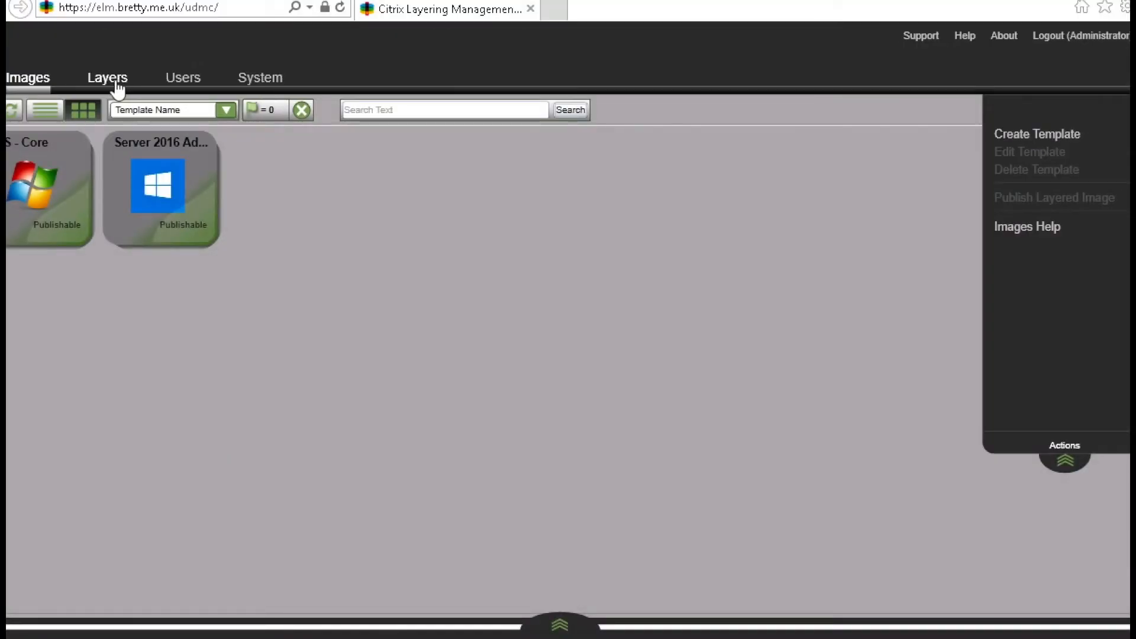
# Start version 1.1 of the Windows Server 2016 OS layer from the OS Layers list.
pyautogui.click(107, 77)
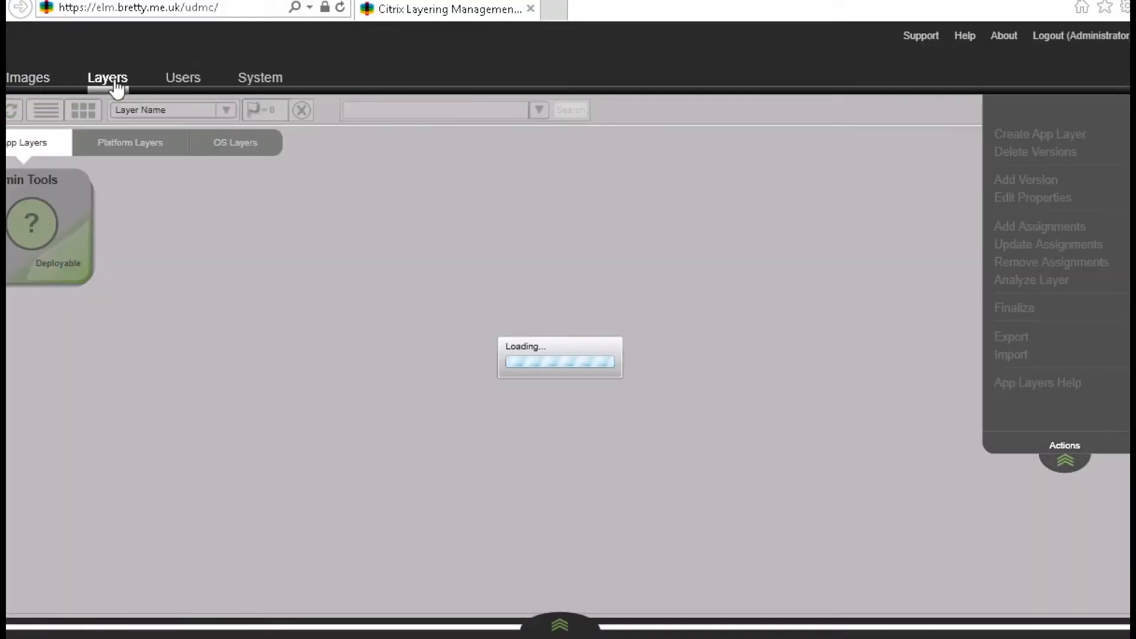
pyautogui.click(235, 142)
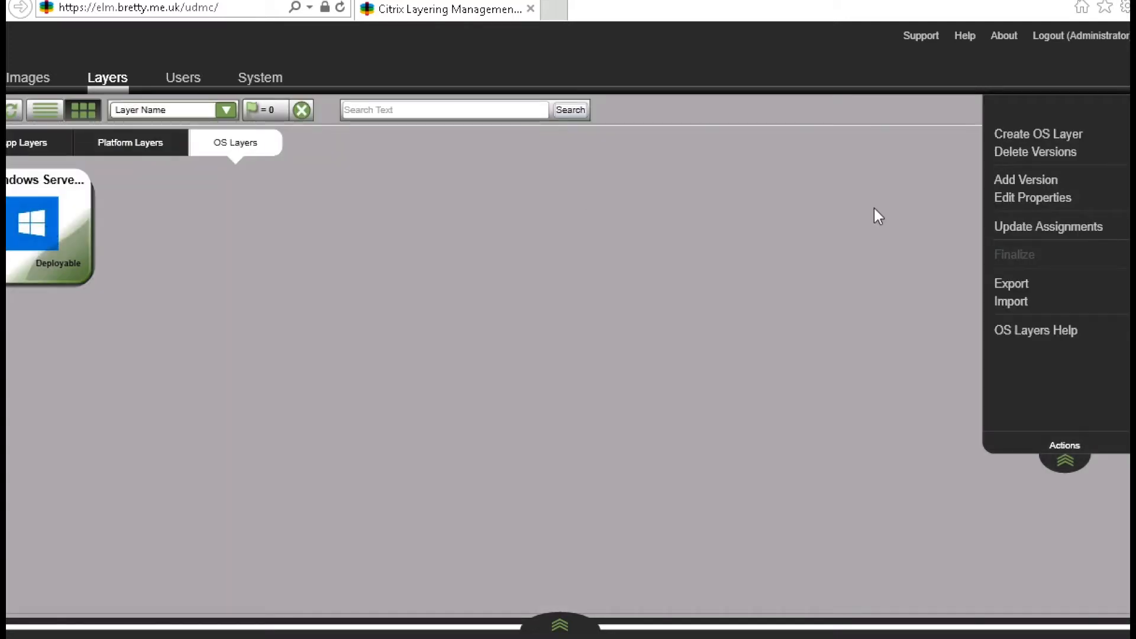
pyautogui.click(1026, 180)
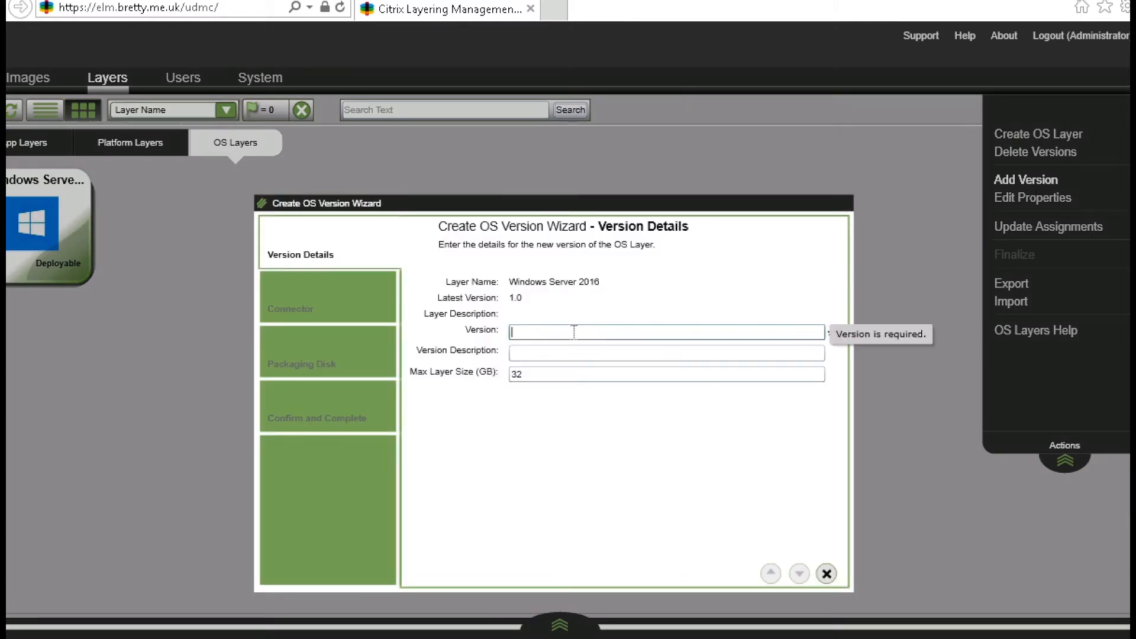
pyautogui.write('1.1')
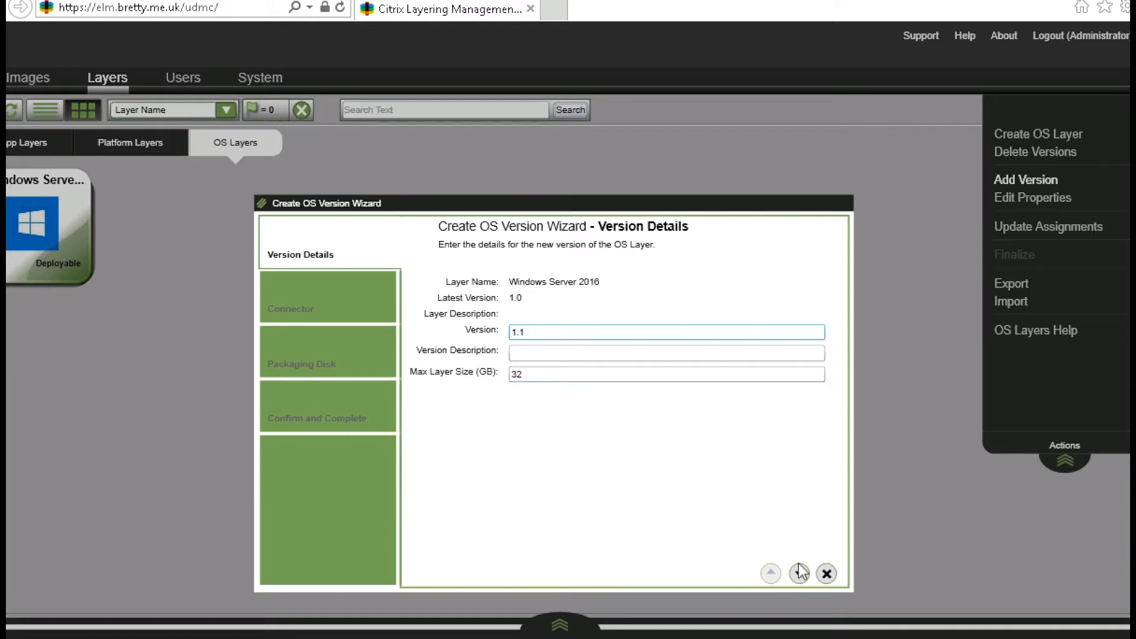
pyautogui.click(800, 572)
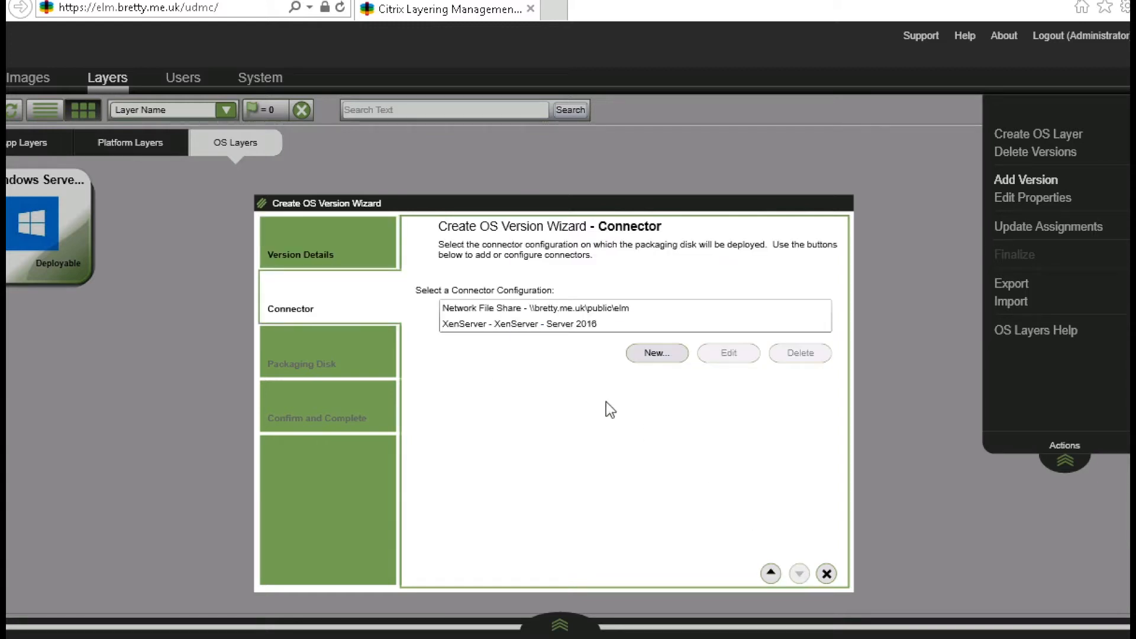
# Choose the XenServer - Server 2016 connector and review its settings.
pyautogui.click(517, 324)
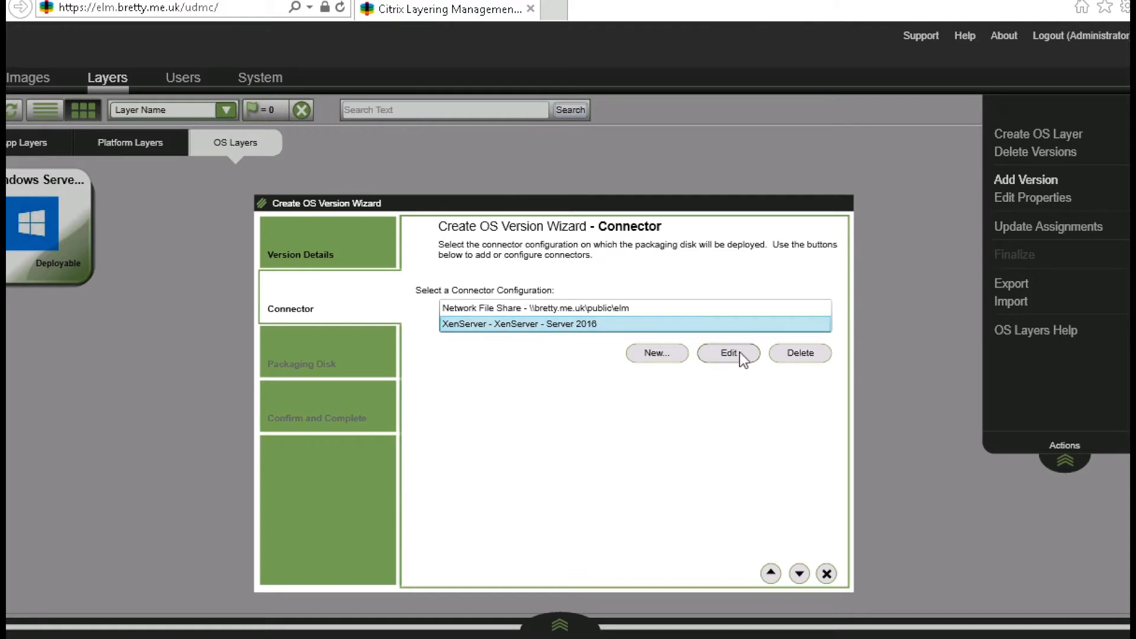
pyautogui.click(727, 354)
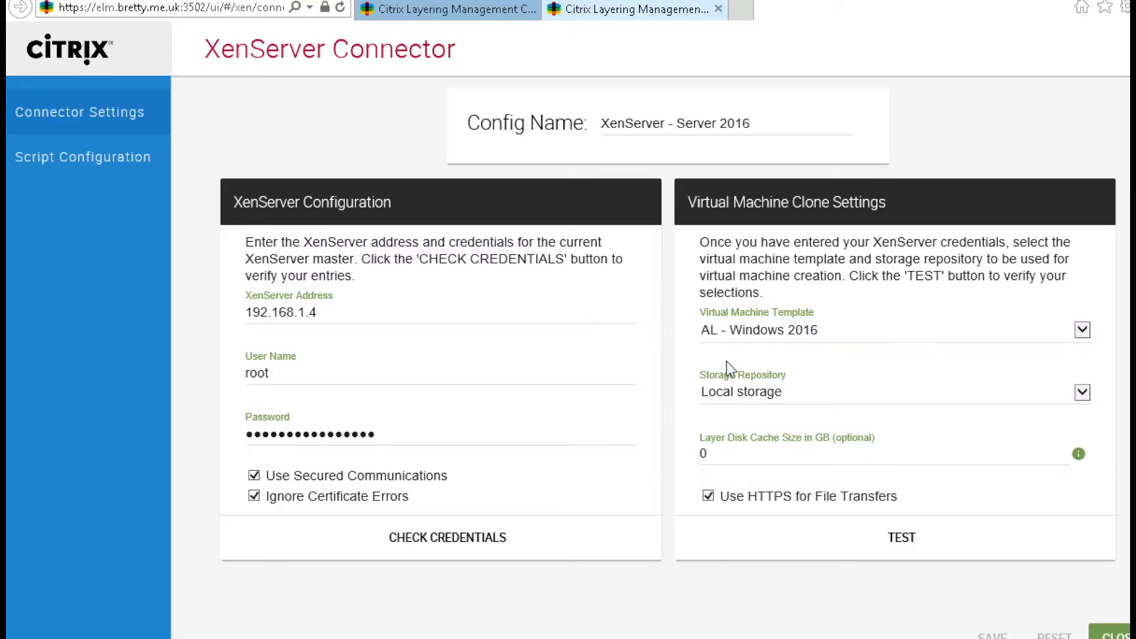
pyautogui.moveTo(789, 342)
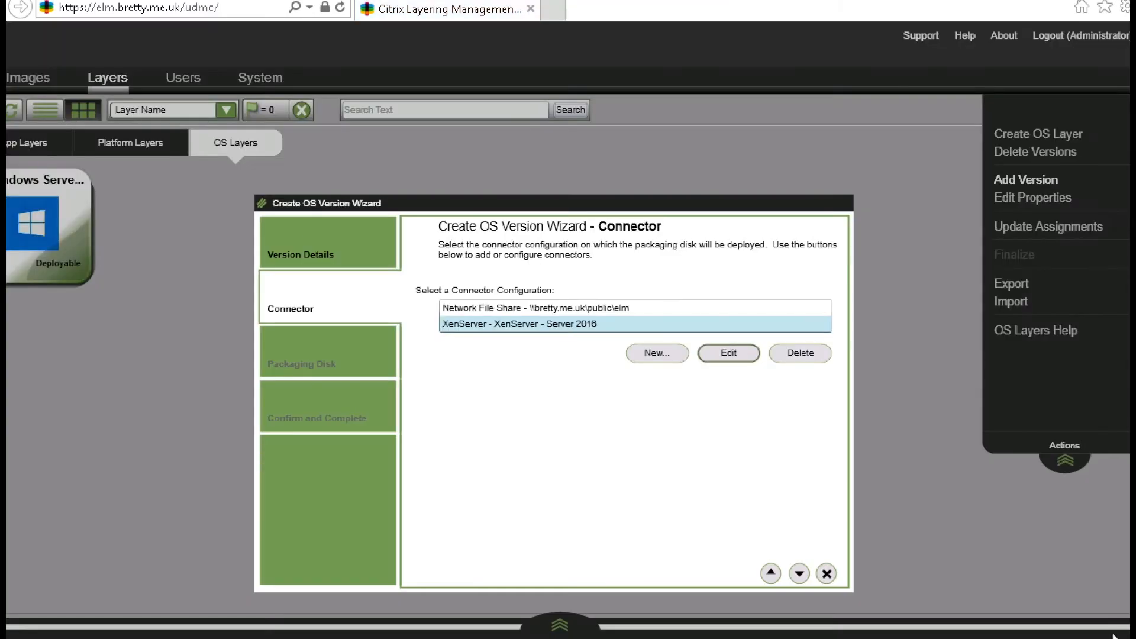
# Advance through Packaging Disk and Confirm, then create OS layer version 1.1.
pyautogui.click(798, 573)
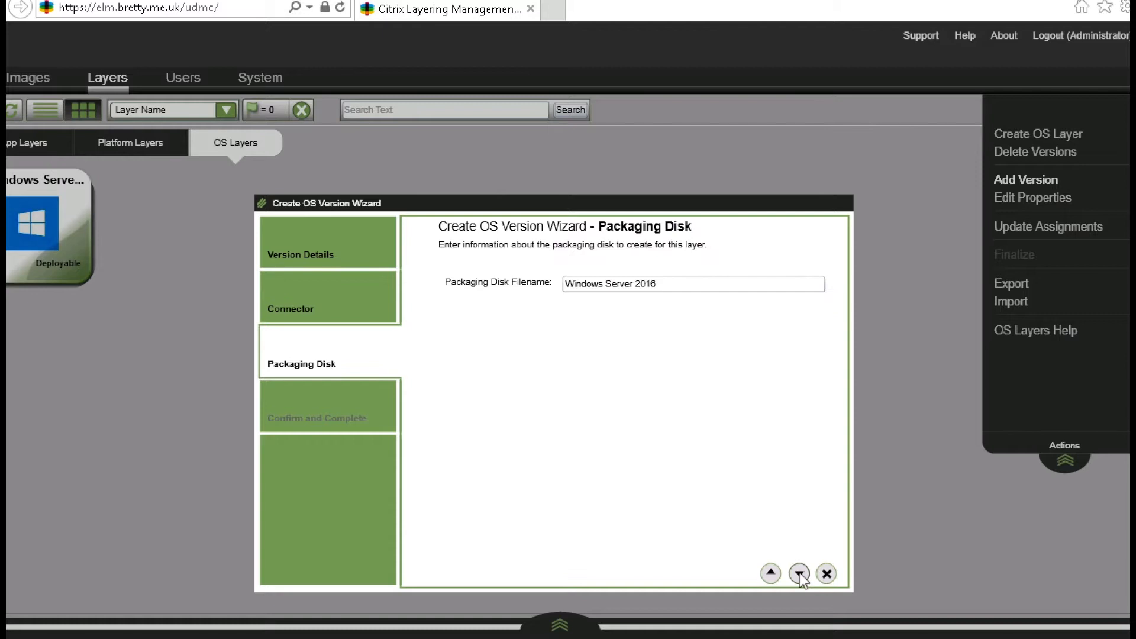
pyautogui.click(798, 573)
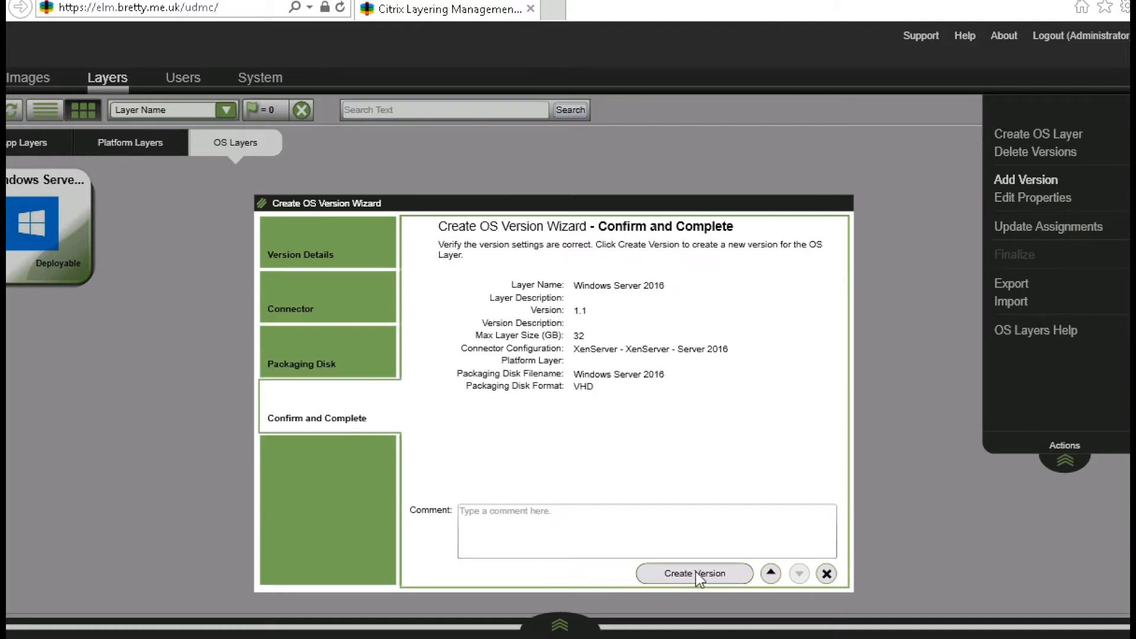
pyautogui.click(695, 573)
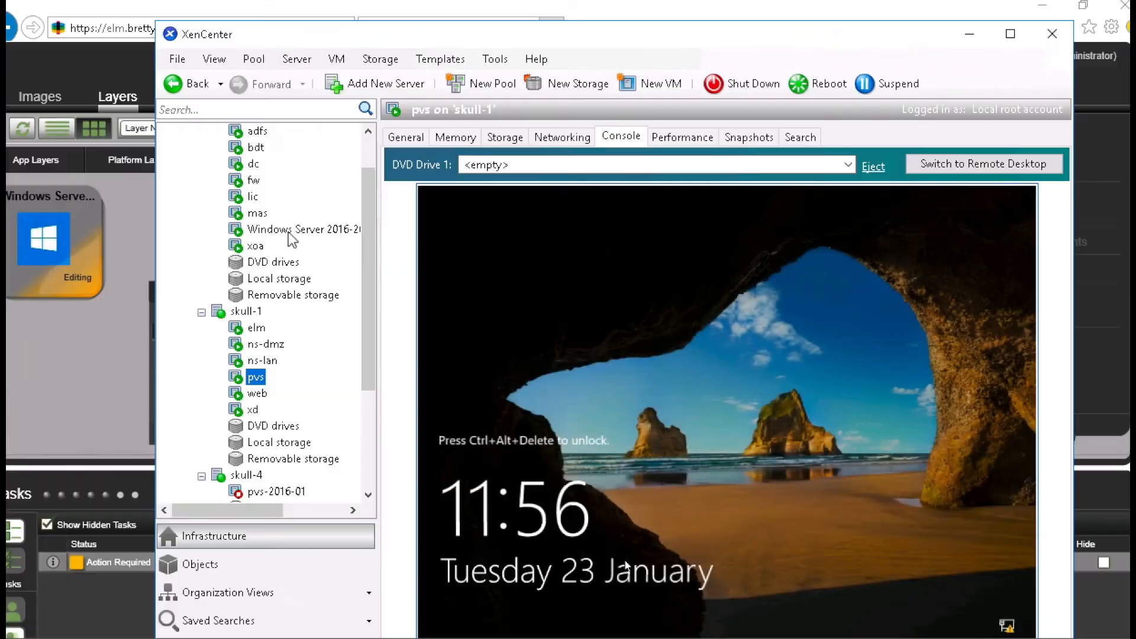
# Inspect the packaging VM's console and storage in XenCenter, then return to the ELM task details.
pyautogui.click(304, 228)
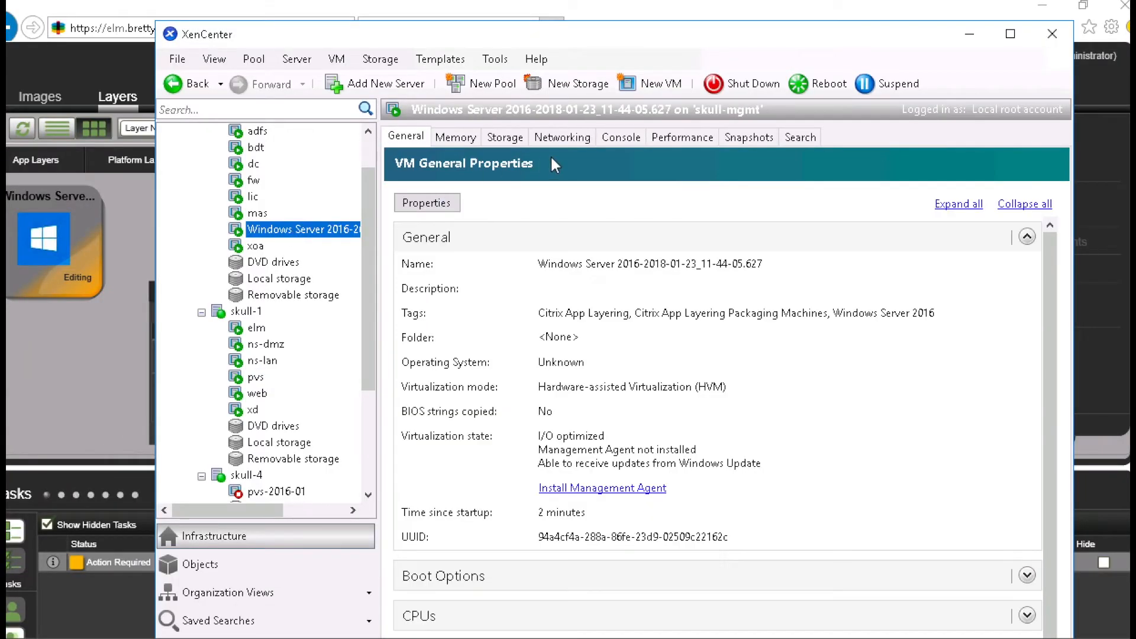
pyautogui.click(618, 137)
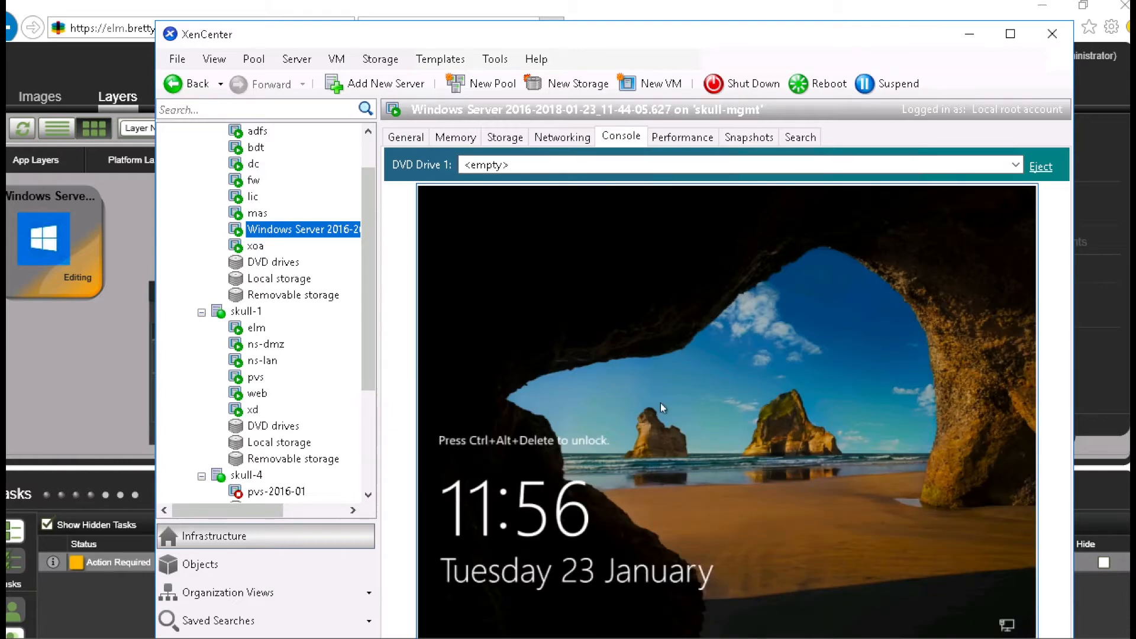
pyautogui.click(504, 137)
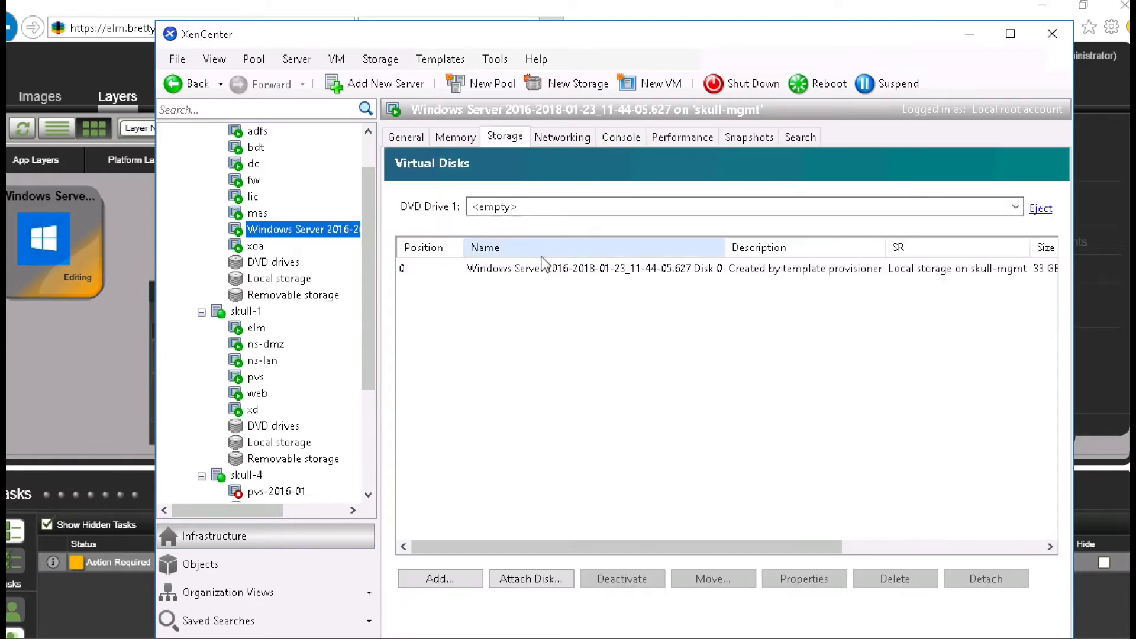
pyautogui.click(591, 269)
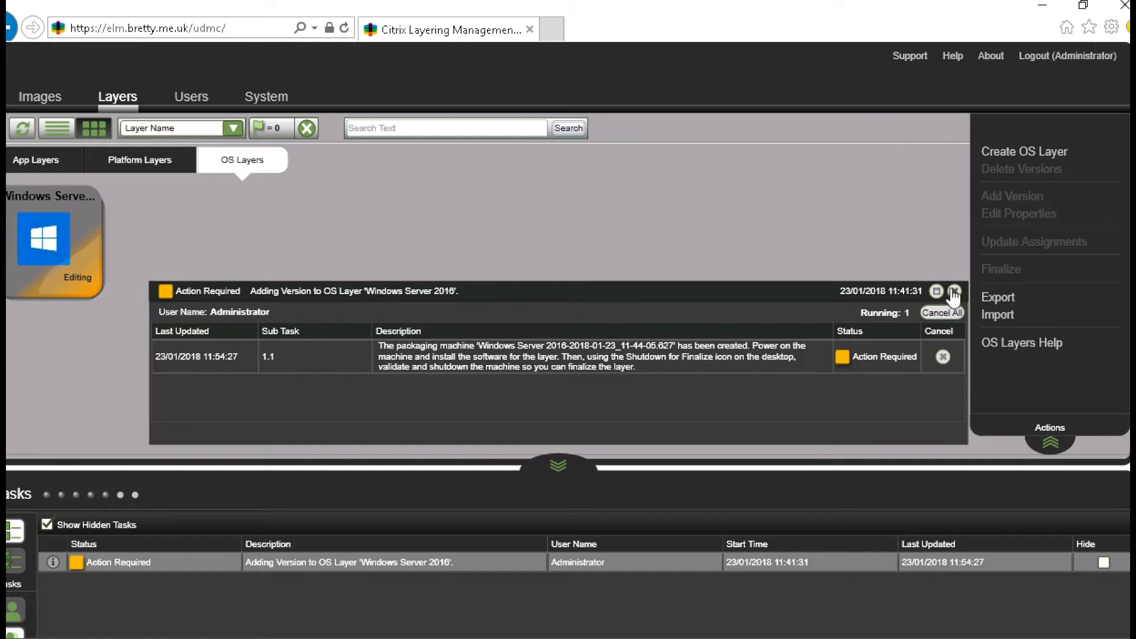
# Close the action-required task details popup.
pyautogui.click(954, 292)
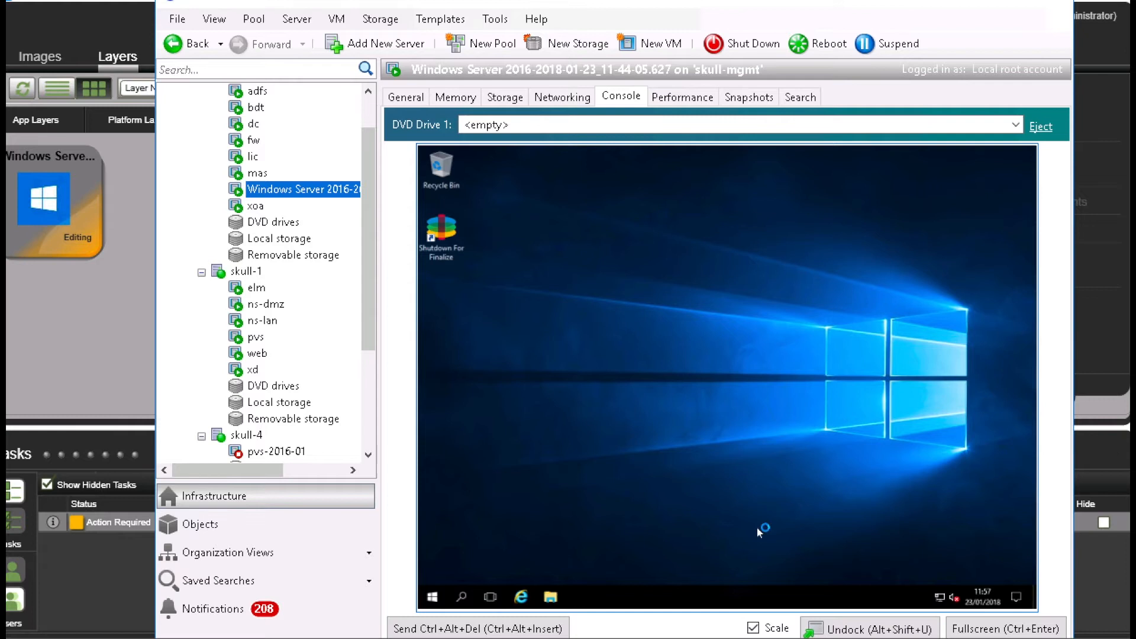
# Create a 'Make Some Changes or Patch OS' folder on the packaging machine's C: drive.
pyautogui.click(550, 597)
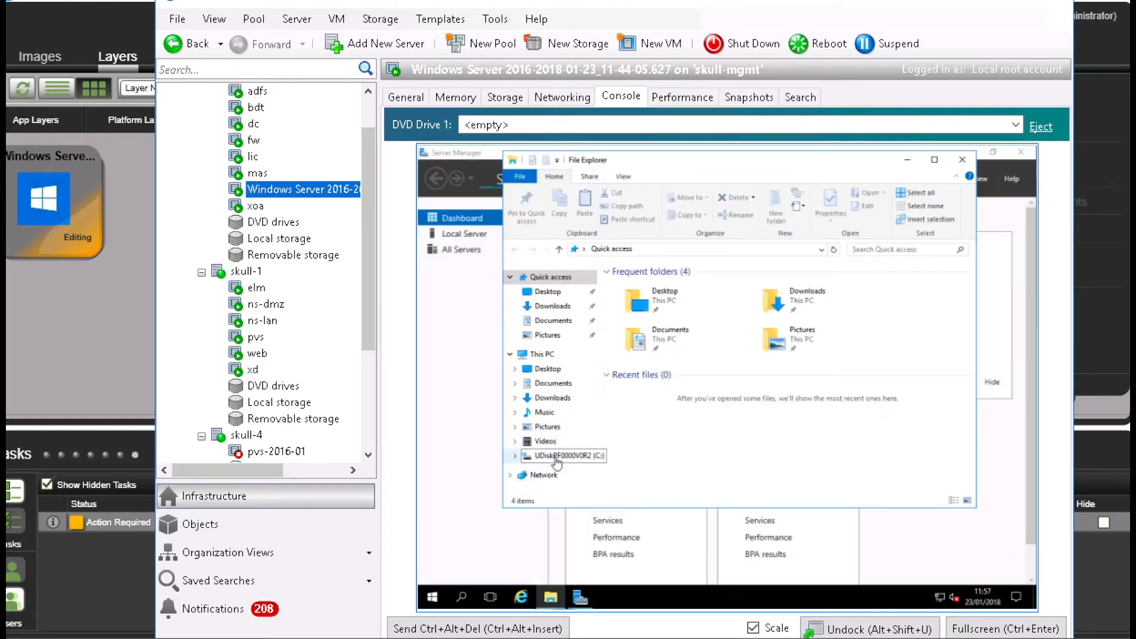
pyautogui.rightClick(558, 455)
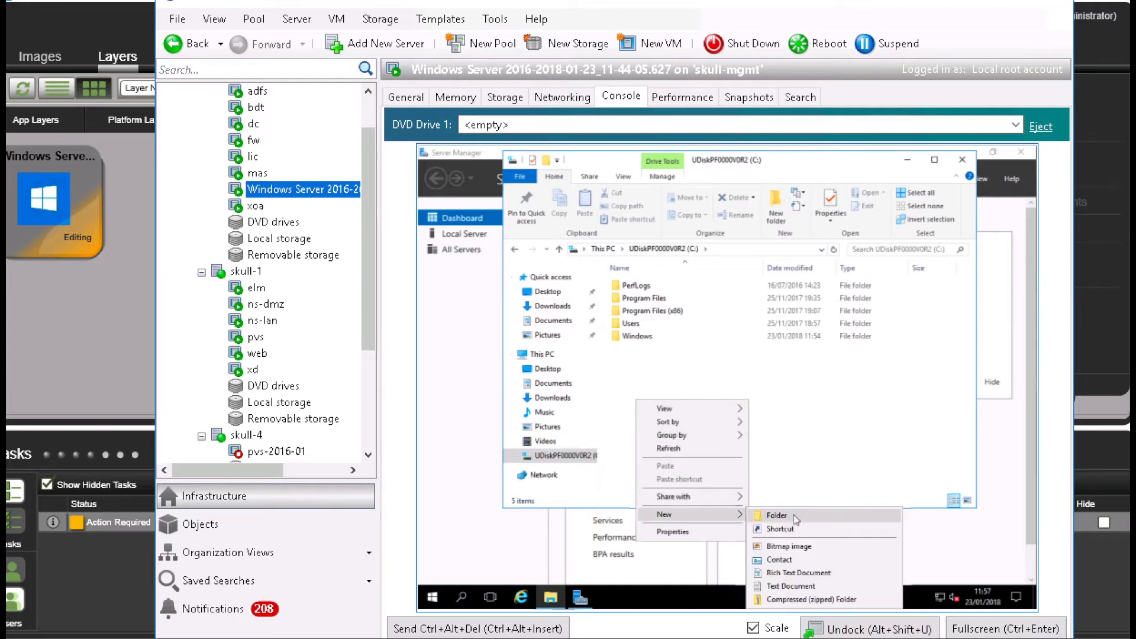
pyautogui.click(776, 515)
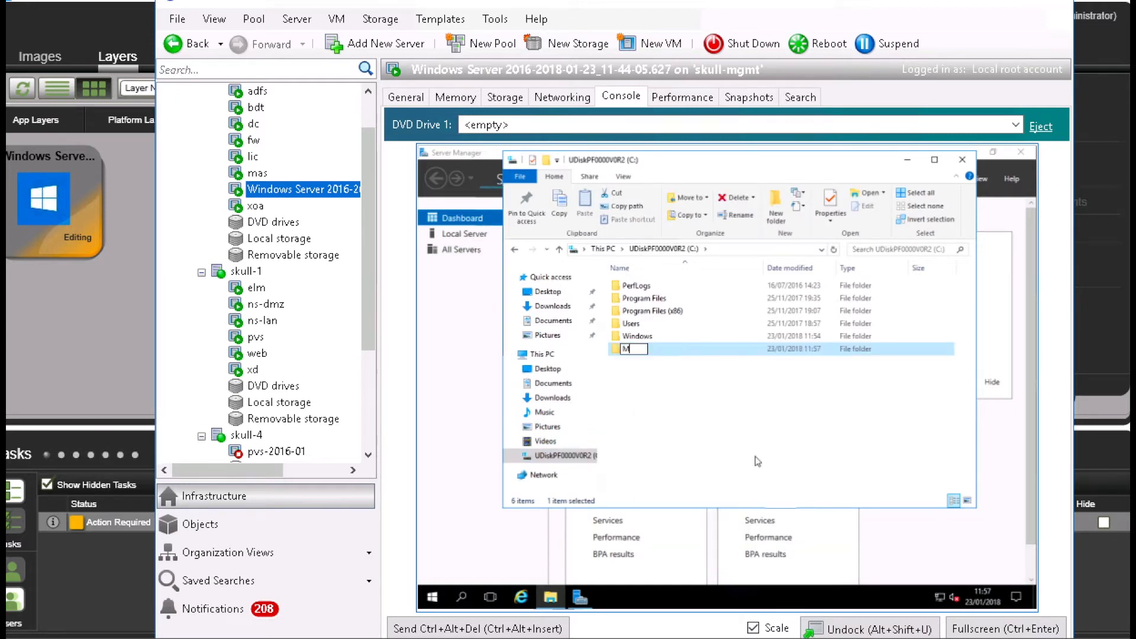
pyautogui.write('Make Some Changes or Patch OS')
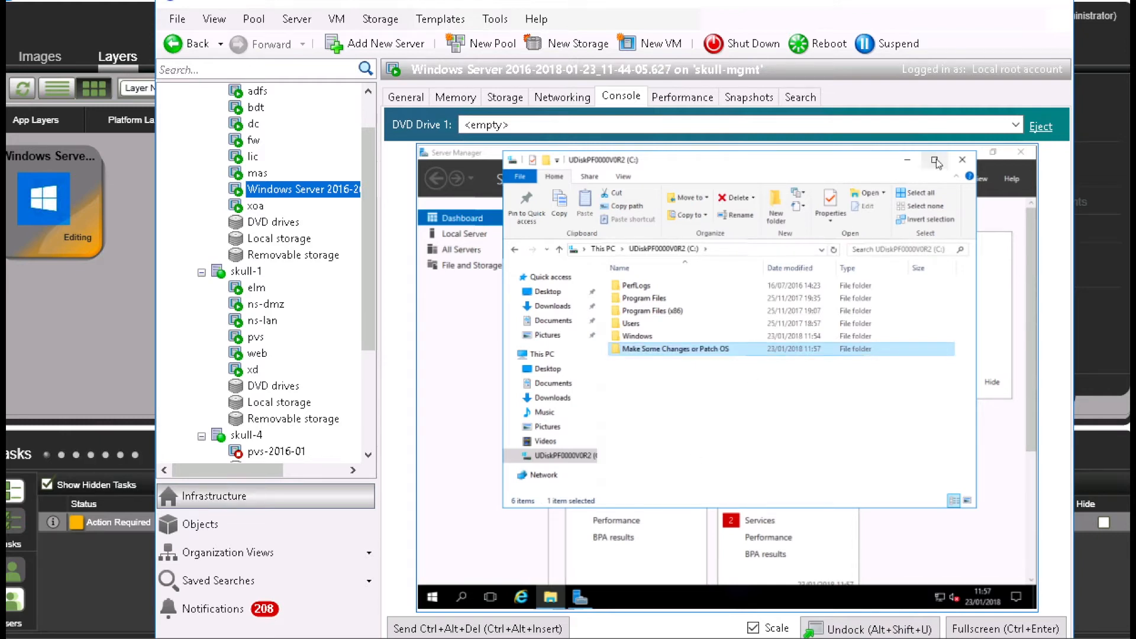
# Close File Explorer and Server Manager, then run Shutdown For Finalize.
pyautogui.click(962, 160)
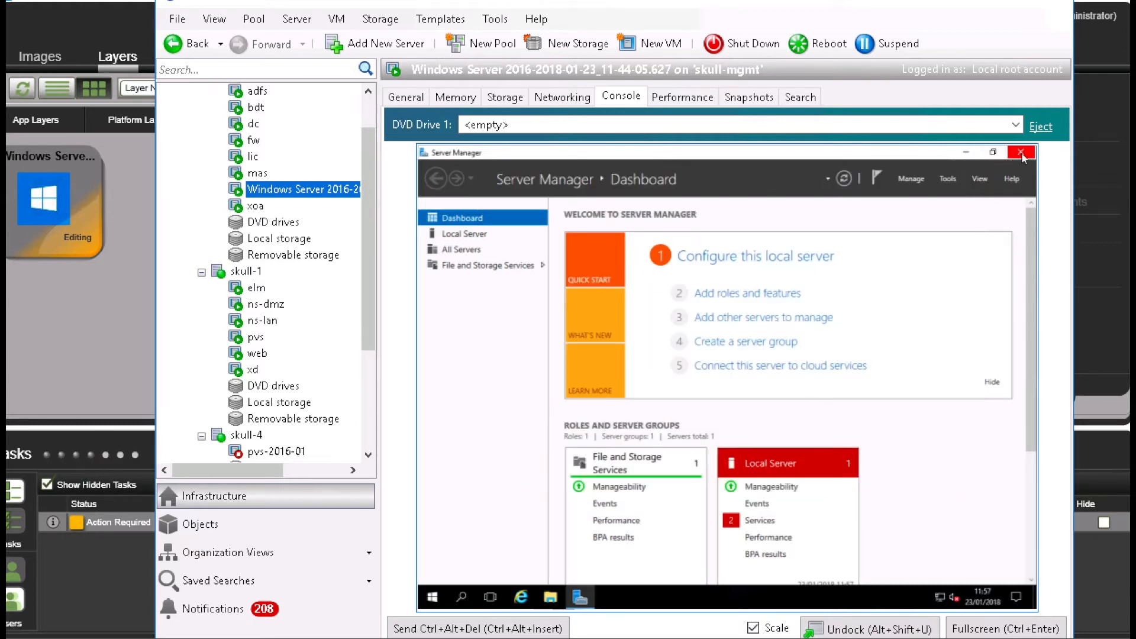
pyautogui.click(1021, 153)
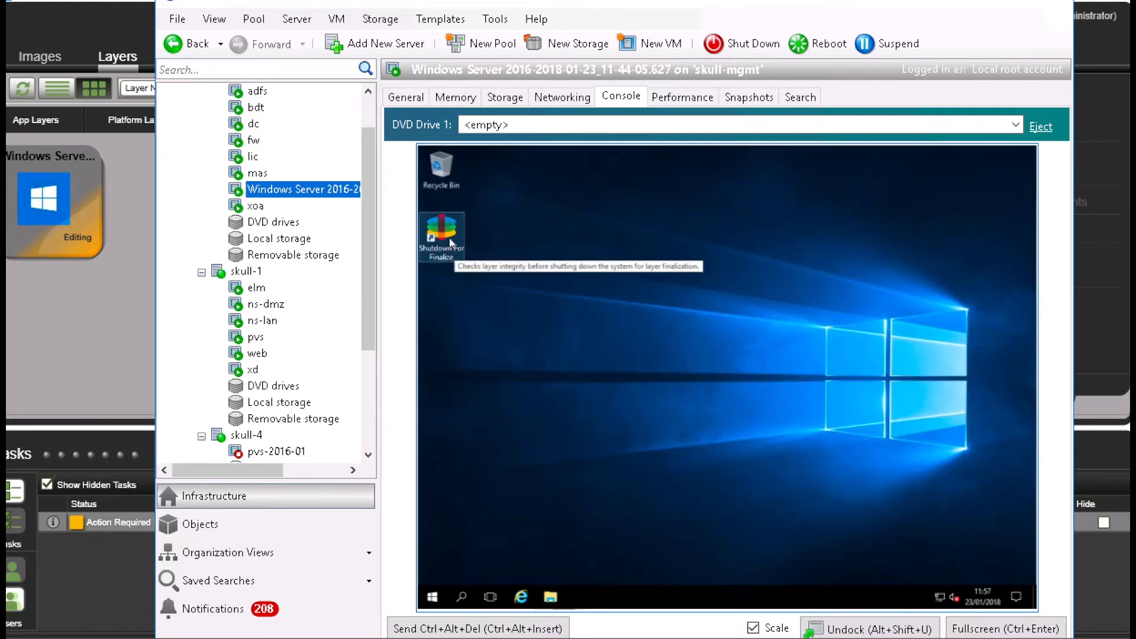
pyautogui.doubleClick(440, 233)
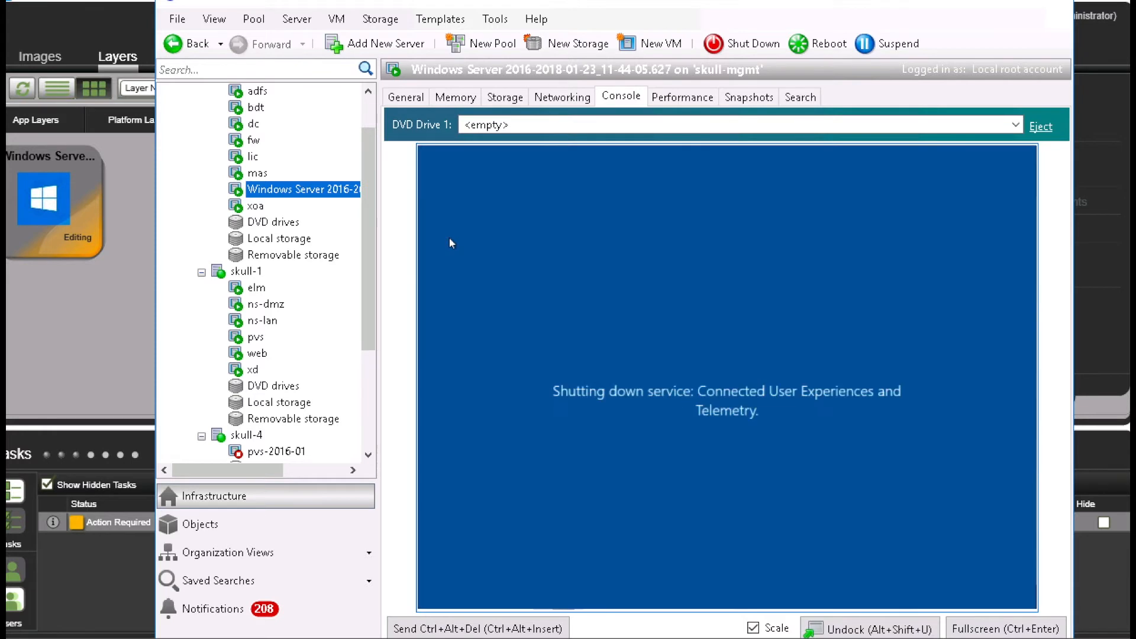
pyautogui.moveTo(518, 309)
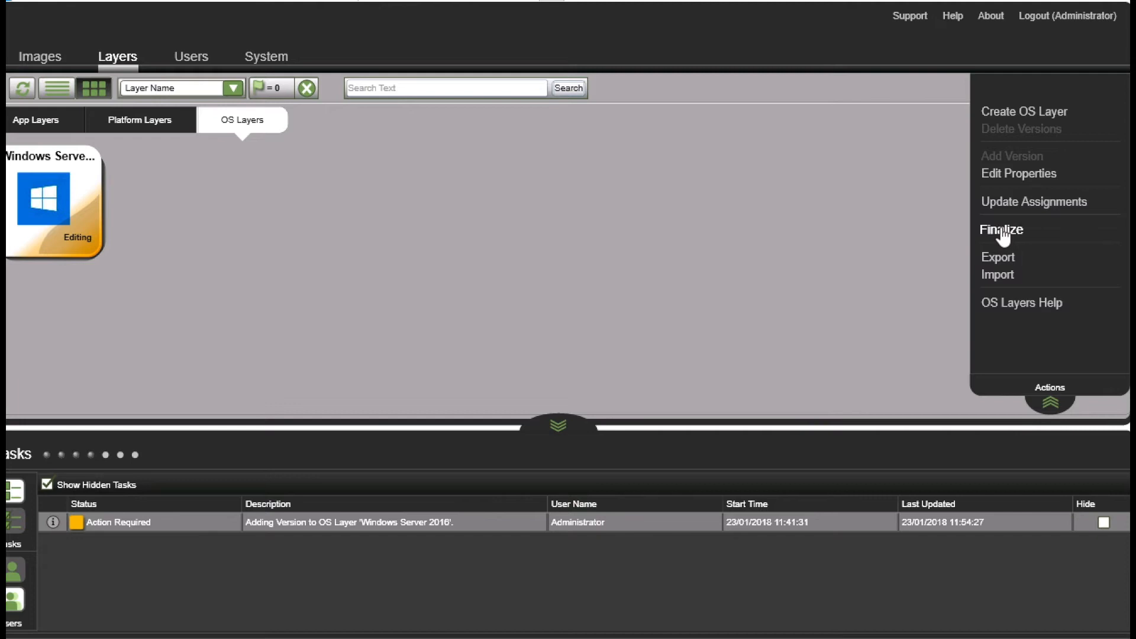
# Finalize version 1.1 of the Windows Server 2016 OS layer and watch its task details.
pyautogui.click(1001, 228)
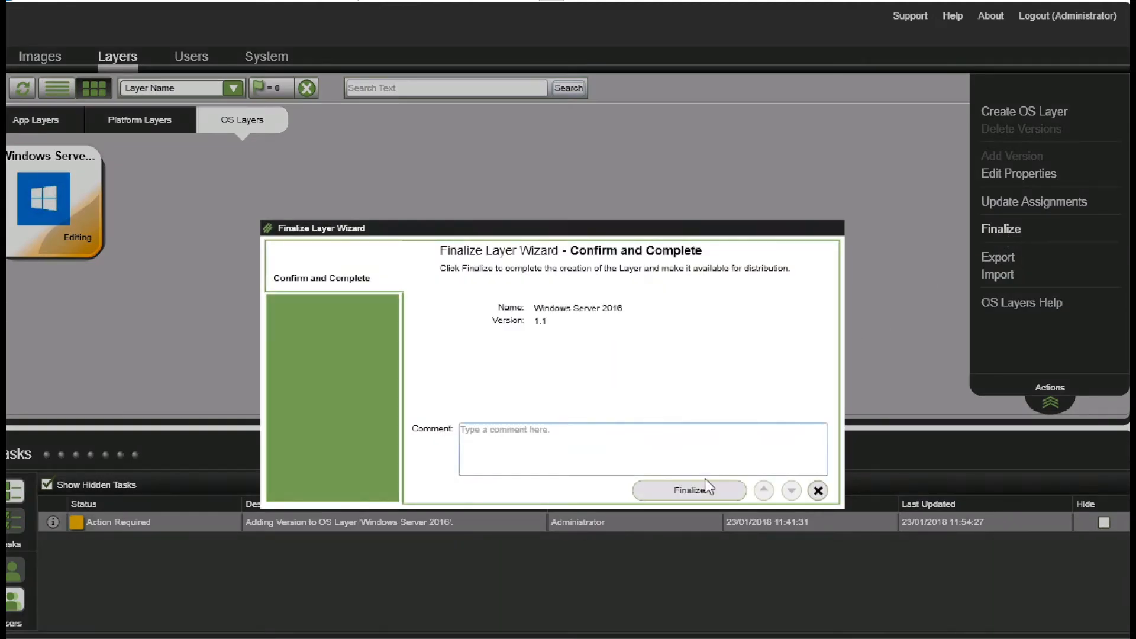
pyautogui.click(688, 490)
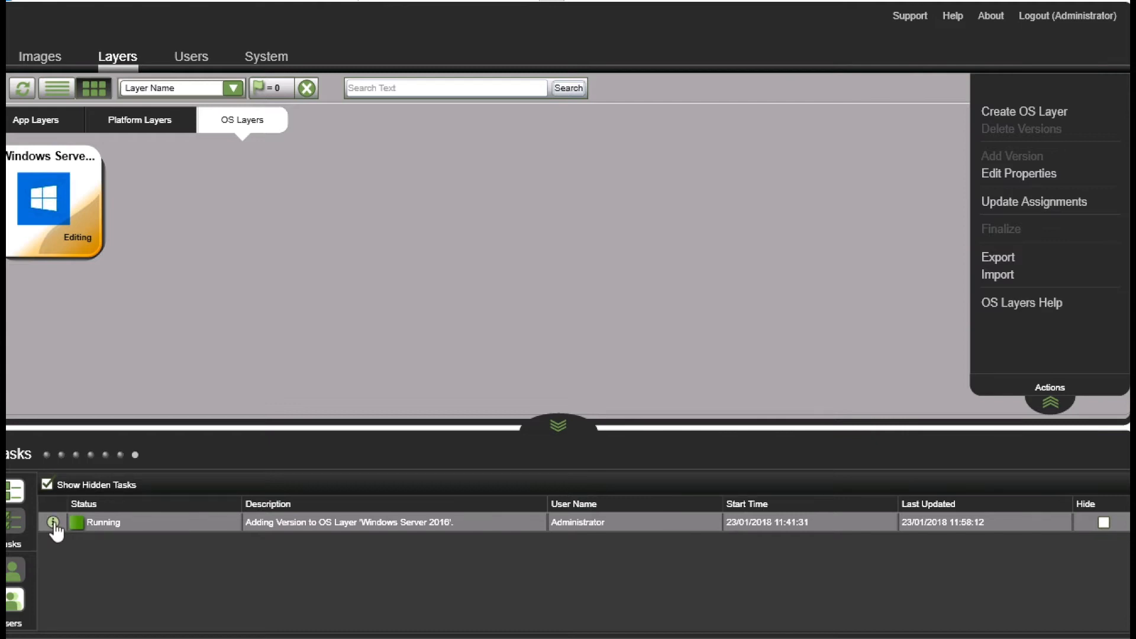
pyautogui.click(52, 522)
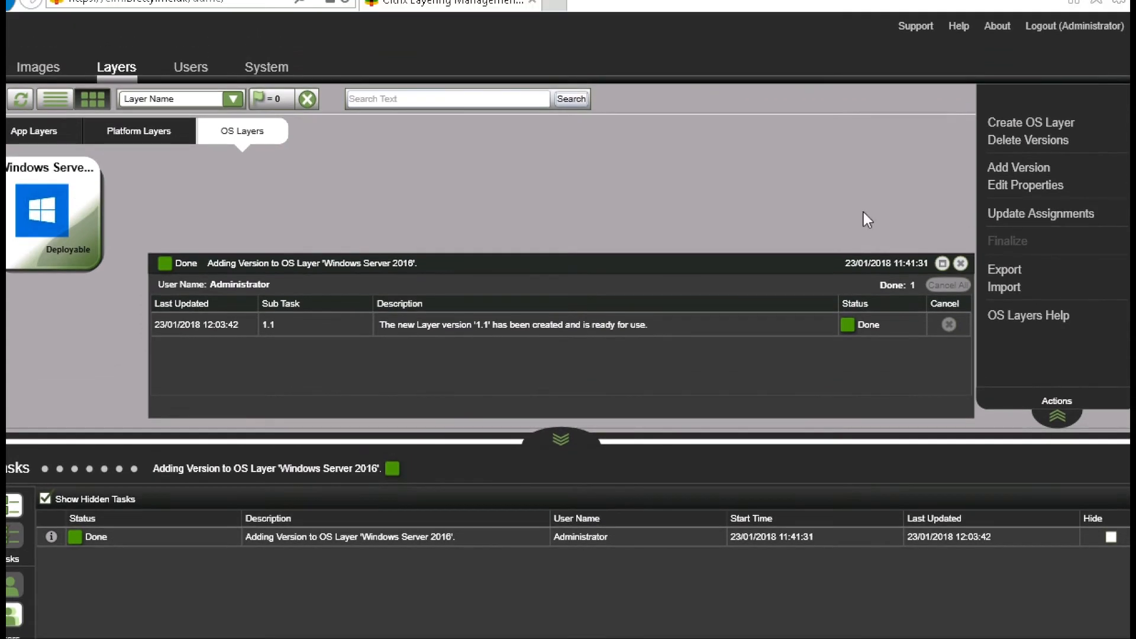
# Edit the Server 2016 Admin template to use OS layer version 1.1 and save the changes.
pyautogui.click(37, 66)
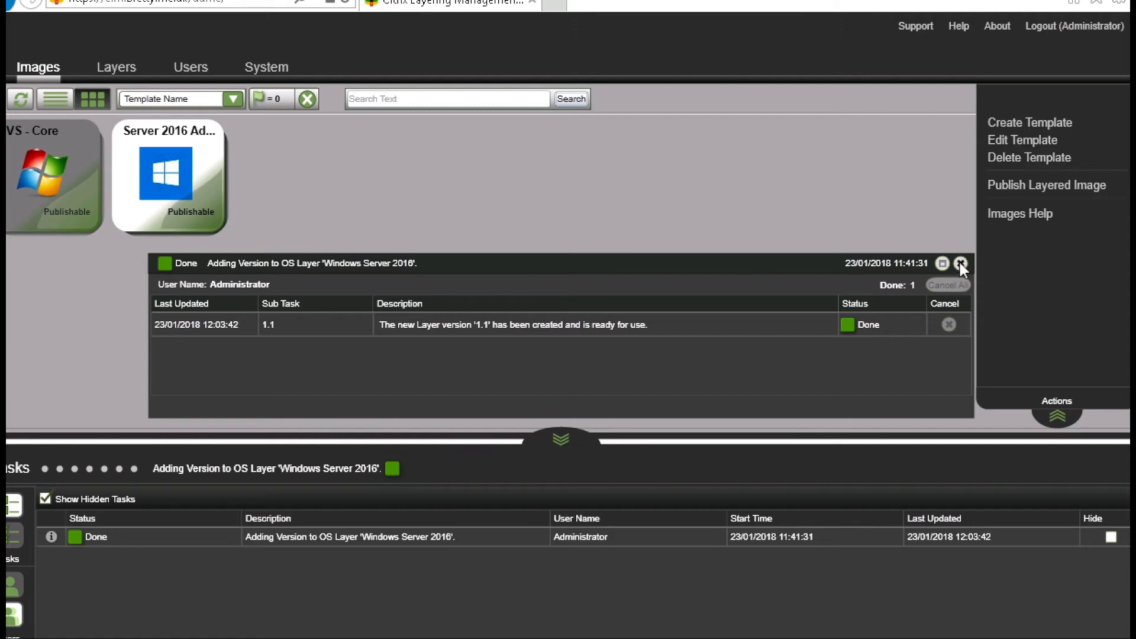
pyautogui.click(1022, 140)
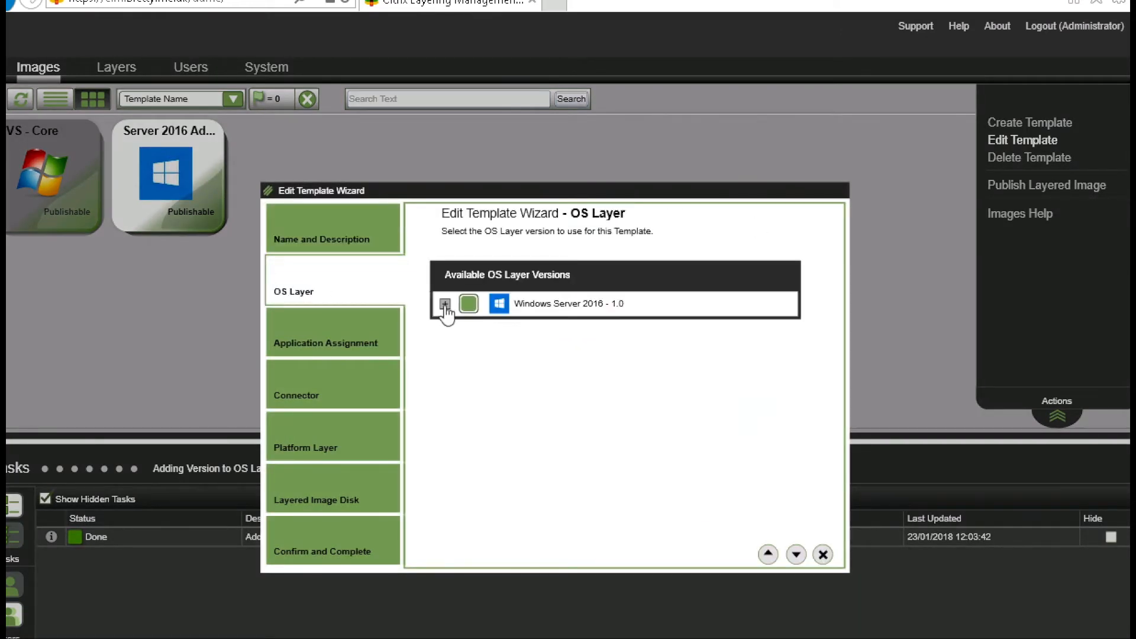
pyautogui.click(445, 304)
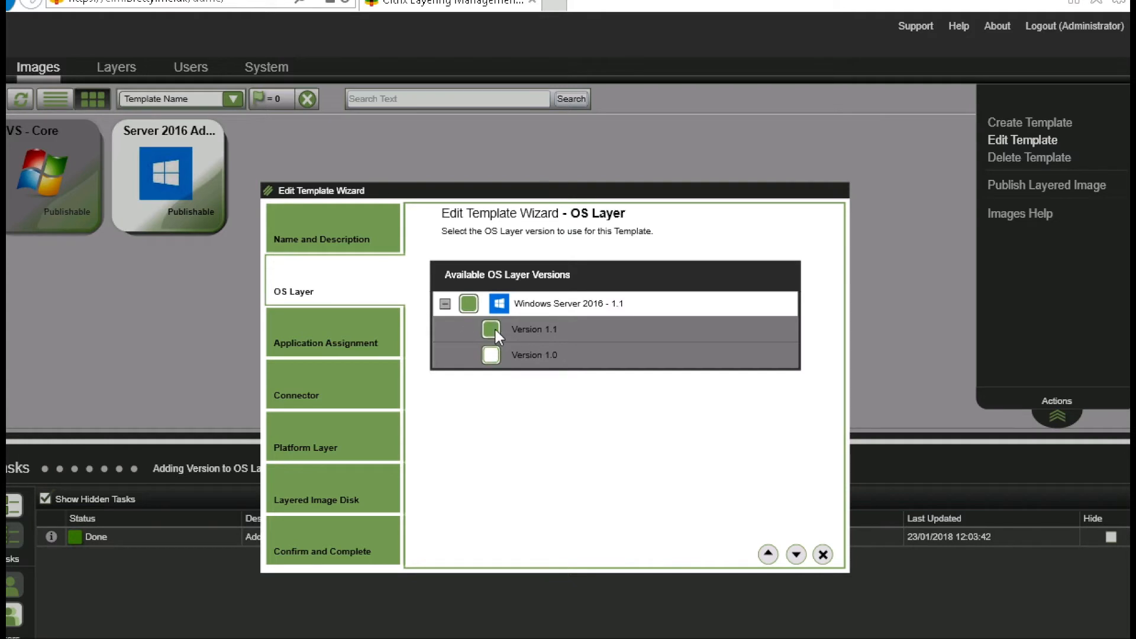
pyautogui.click(795, 554)
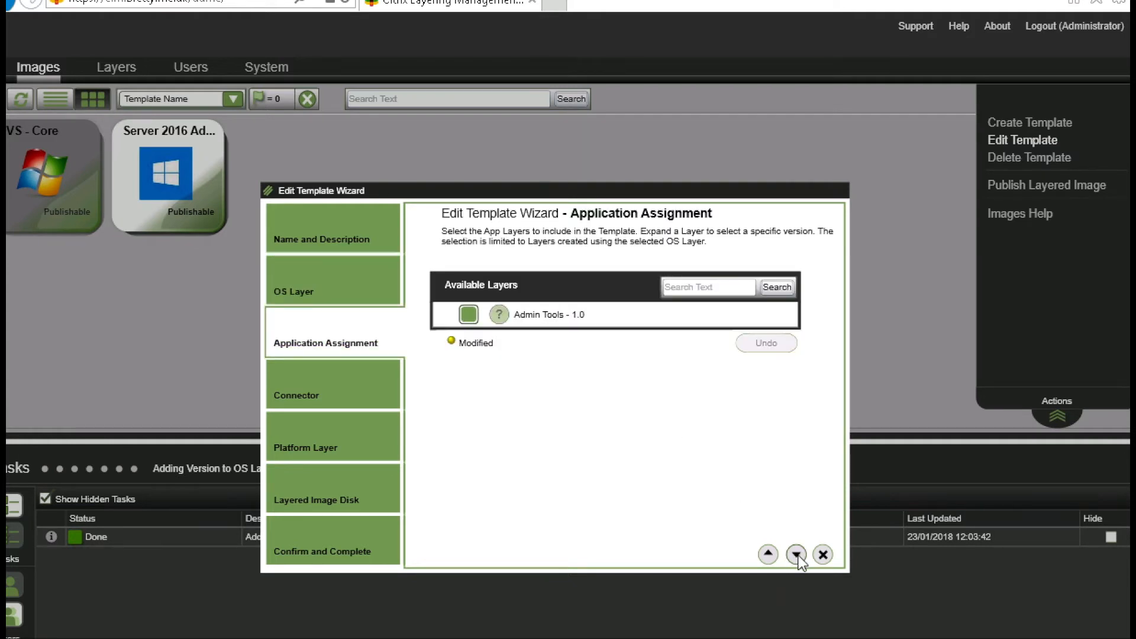
pyautogui.click(796, 554)
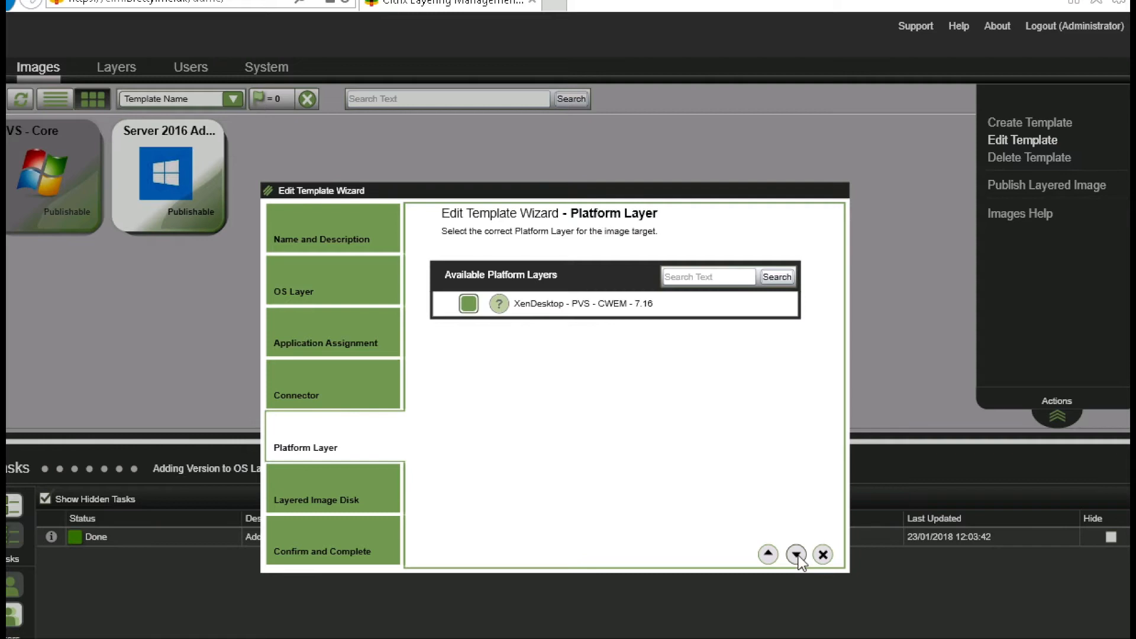
pyautogui.click(797, 553)
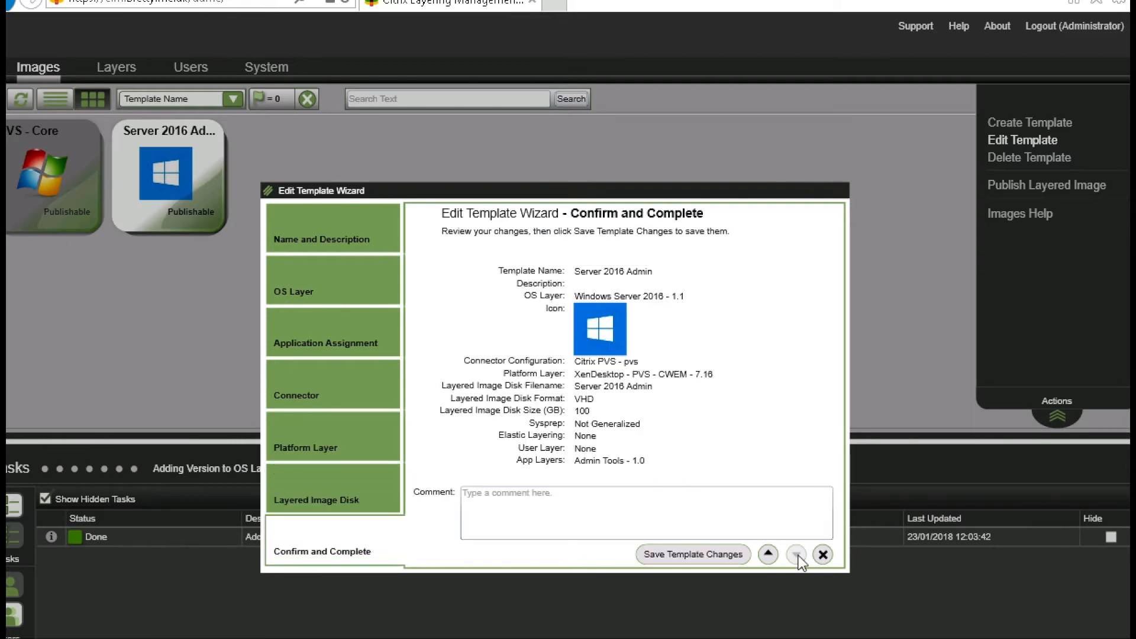
pyautogui.click(822, 554)
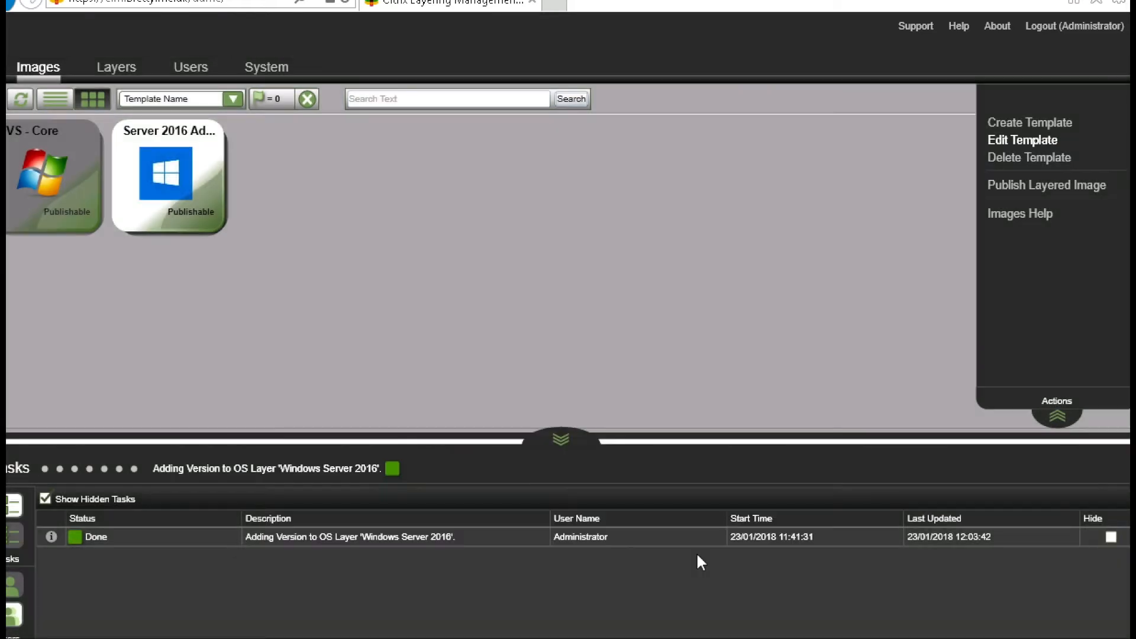
pyautogui.moveTo(1045, 185)
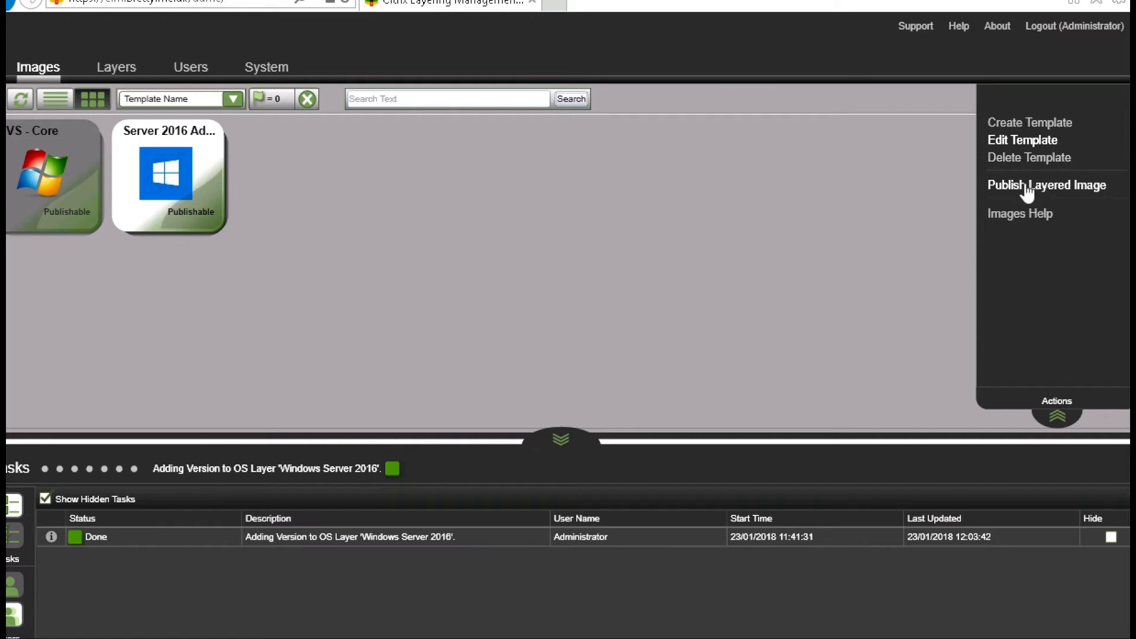
# Publish the Server 2016 Admin layered image.
pyautogui.click(1046, 185)
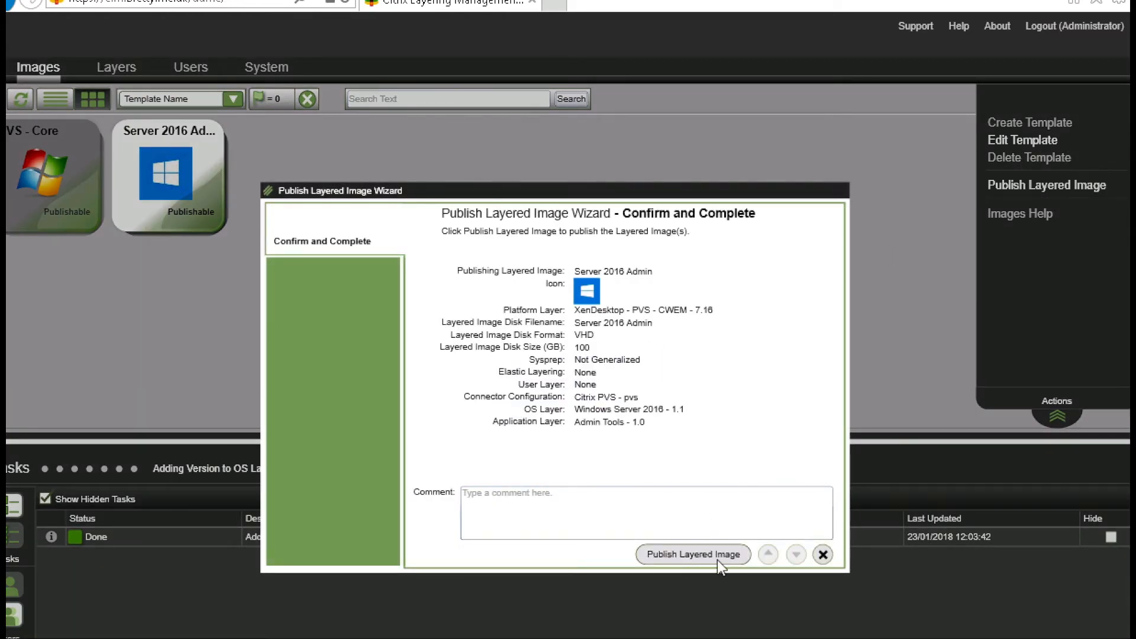
pyautogui.click(116, 67)
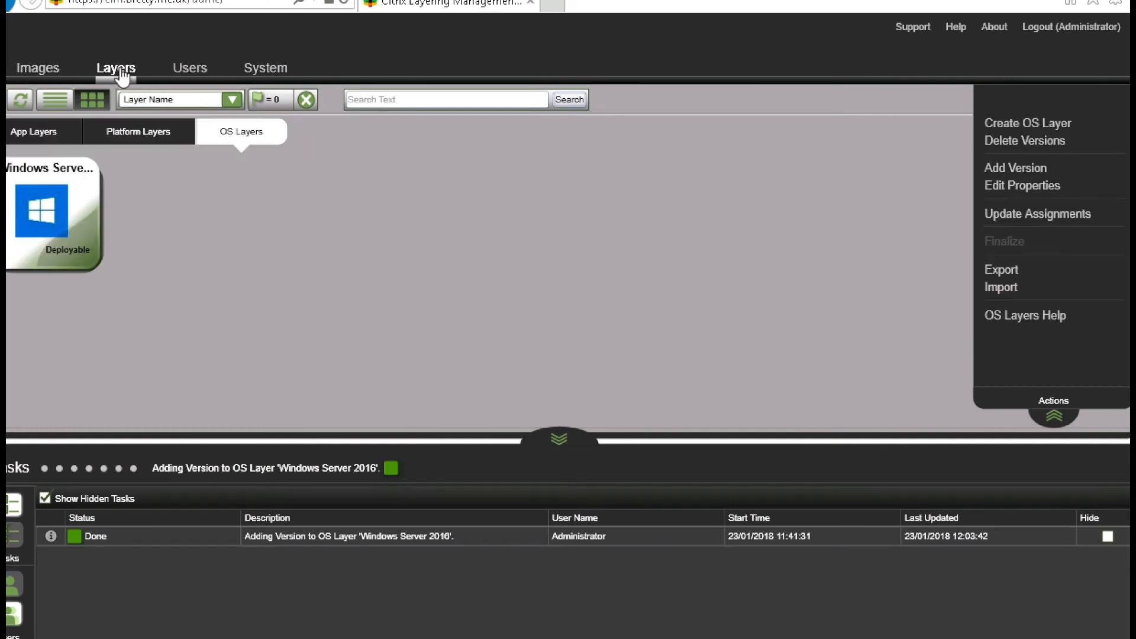
# Start Admin Tools app layer version 1.1 on Windows Server 2016 OS layer 1.1.
pyautogui.click(33, 131)
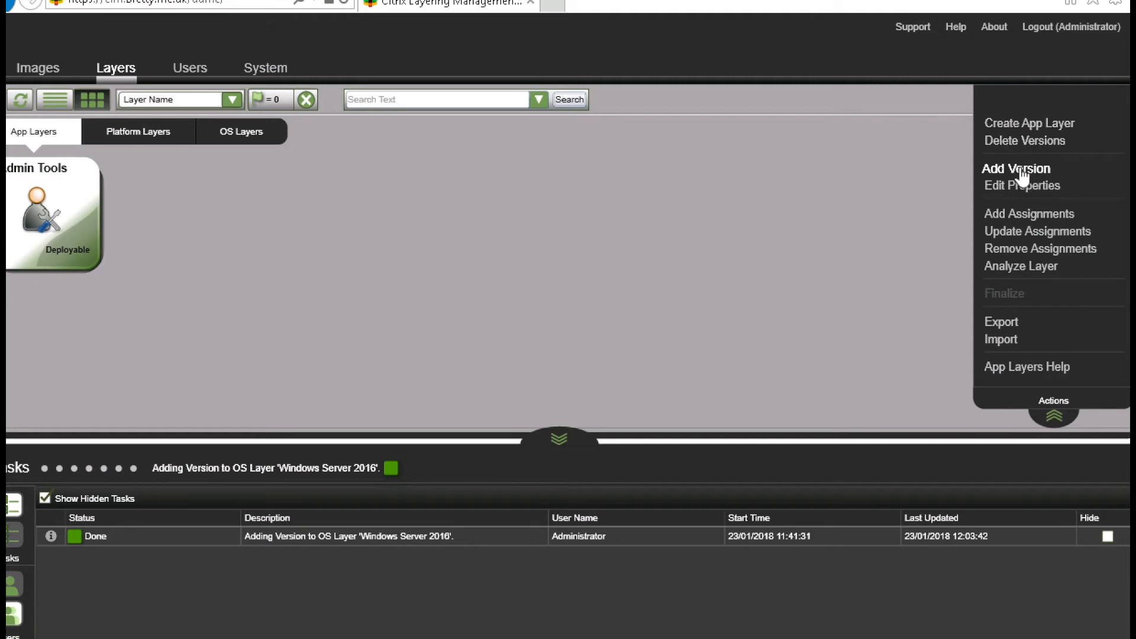
pyautogui.click(1015, 168)
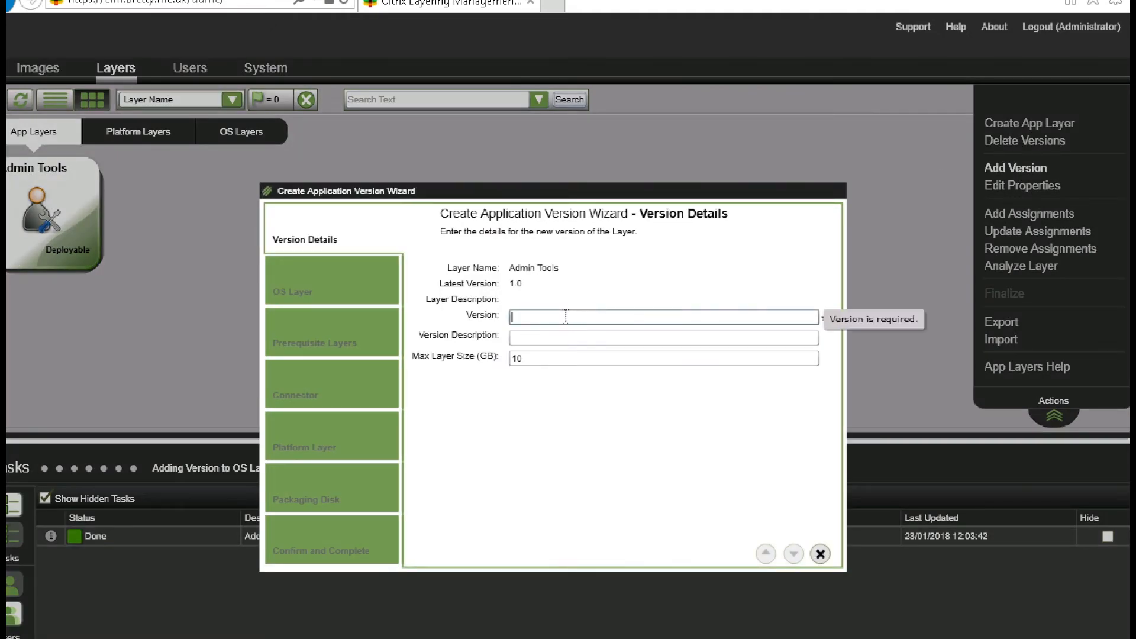
pyautogui.write('1.1')
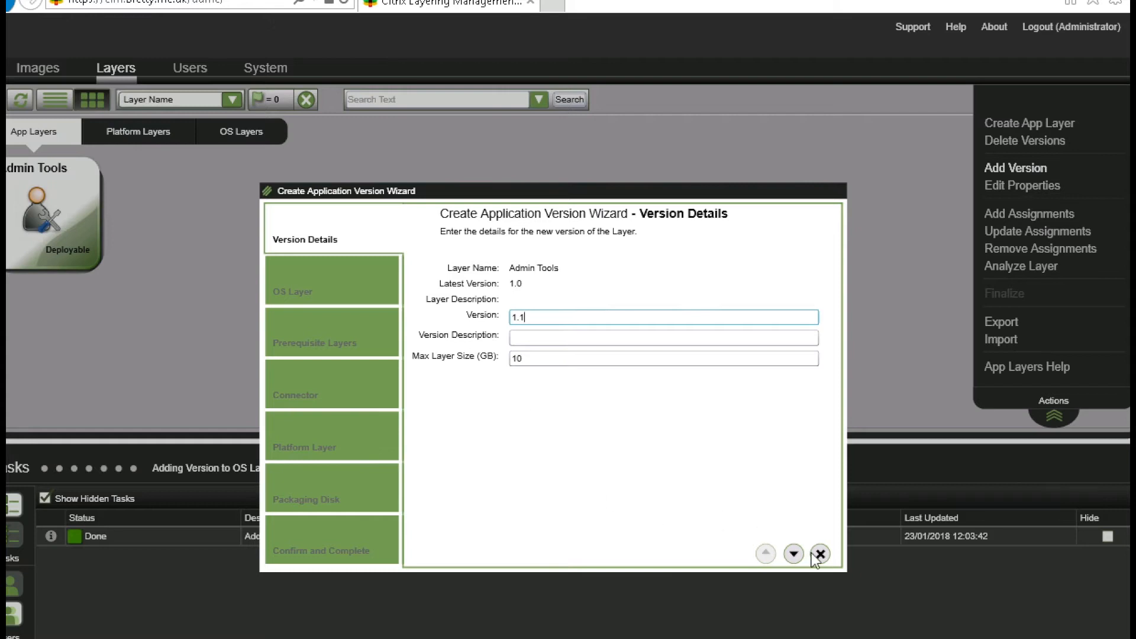
pyautogui.click(793, 554)
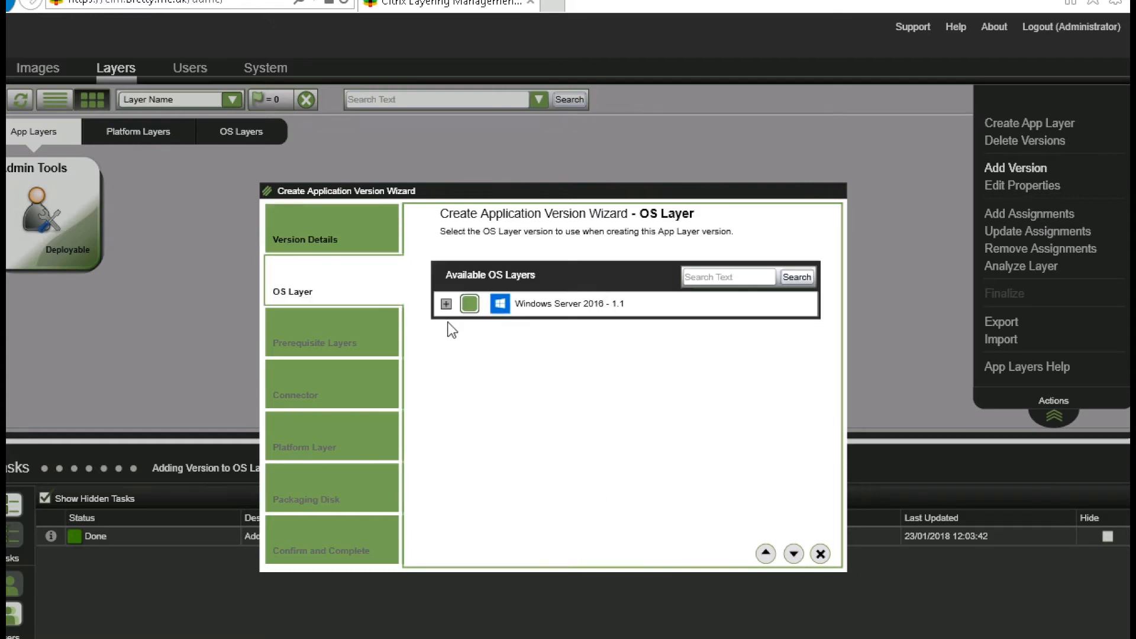
pyautogui.click(446, 305)
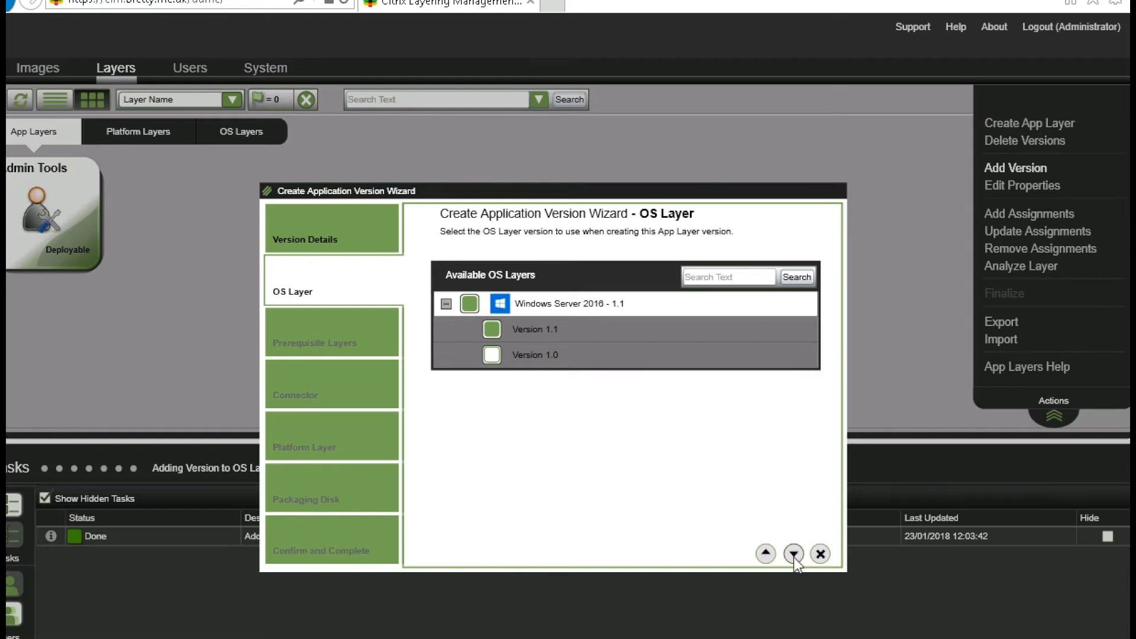
pyautogui.click(792, 553)
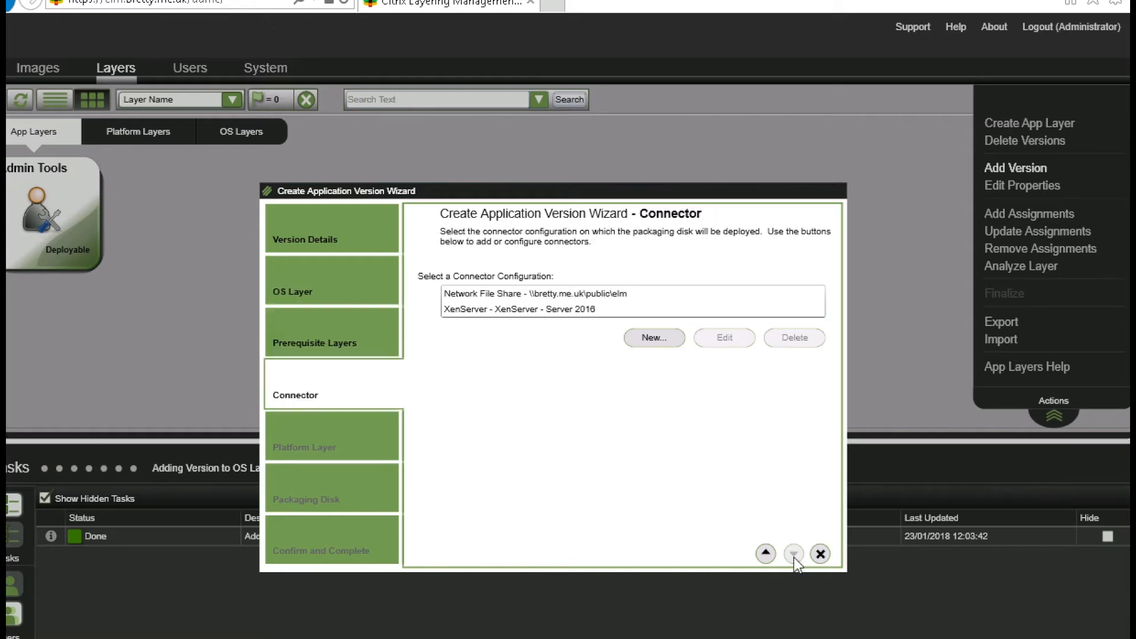
# Choose the XenServer Server 2016 connector, add the version, and view its running task.
pyautogui.click(517, 308)
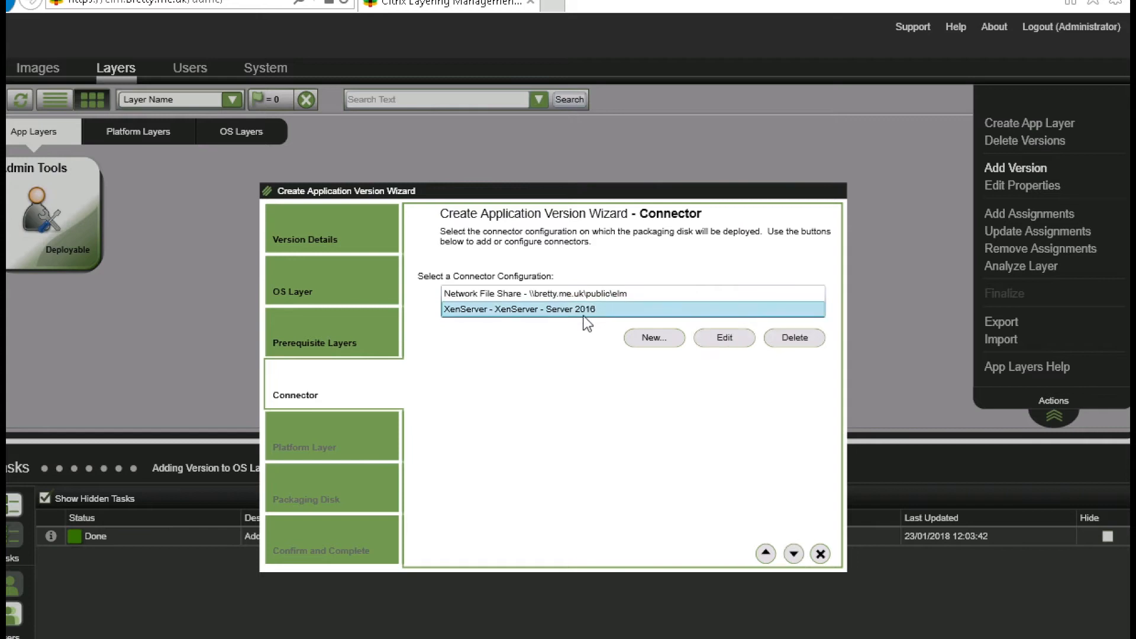
pyautogui.click(792, 553)
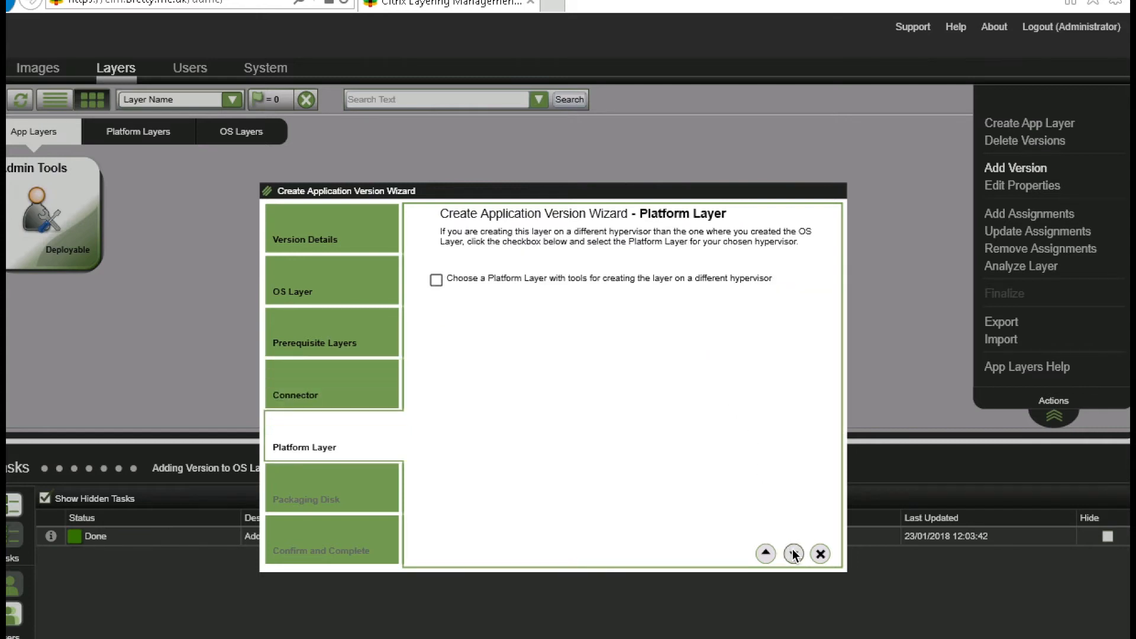
pyautogui.click(793, 553)
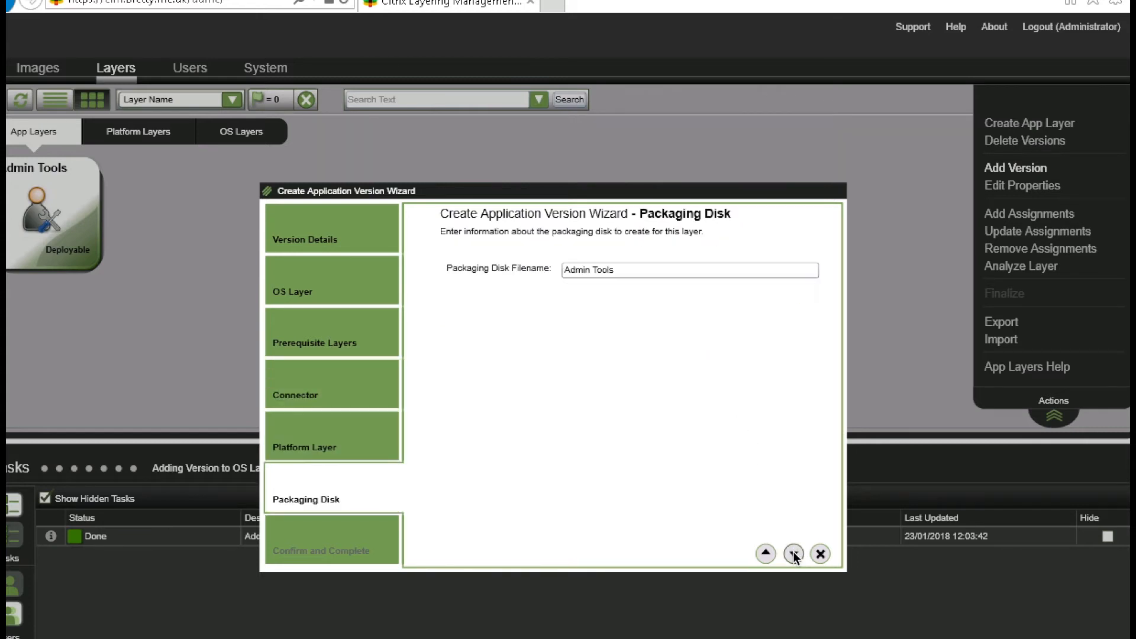
pyautogui.click(793, 554)
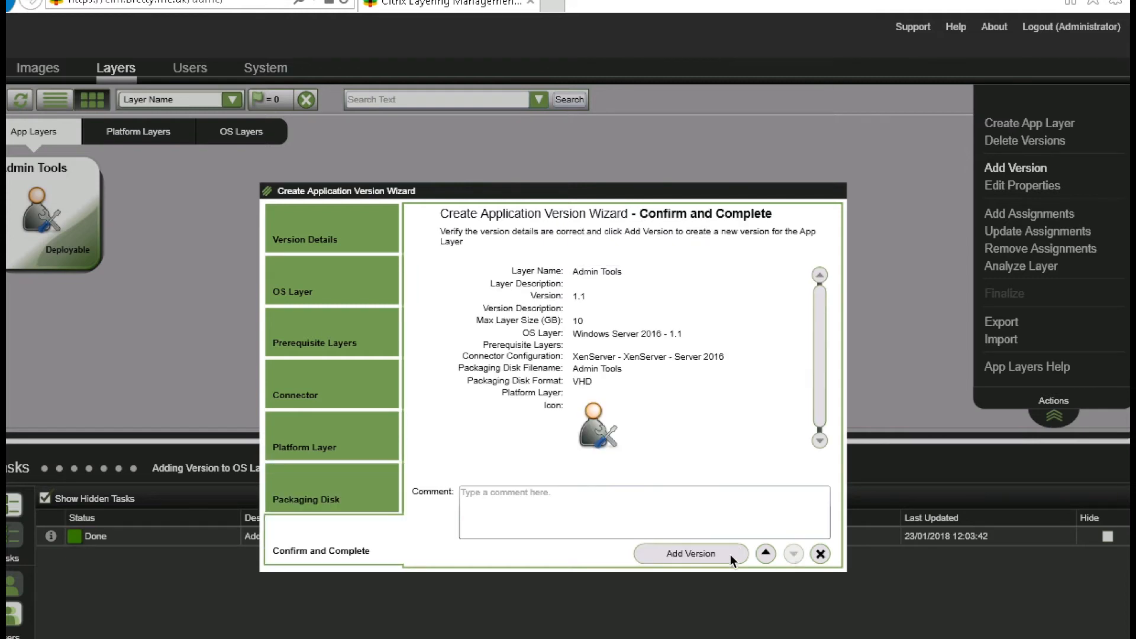
pyautogui.click(689, 554)
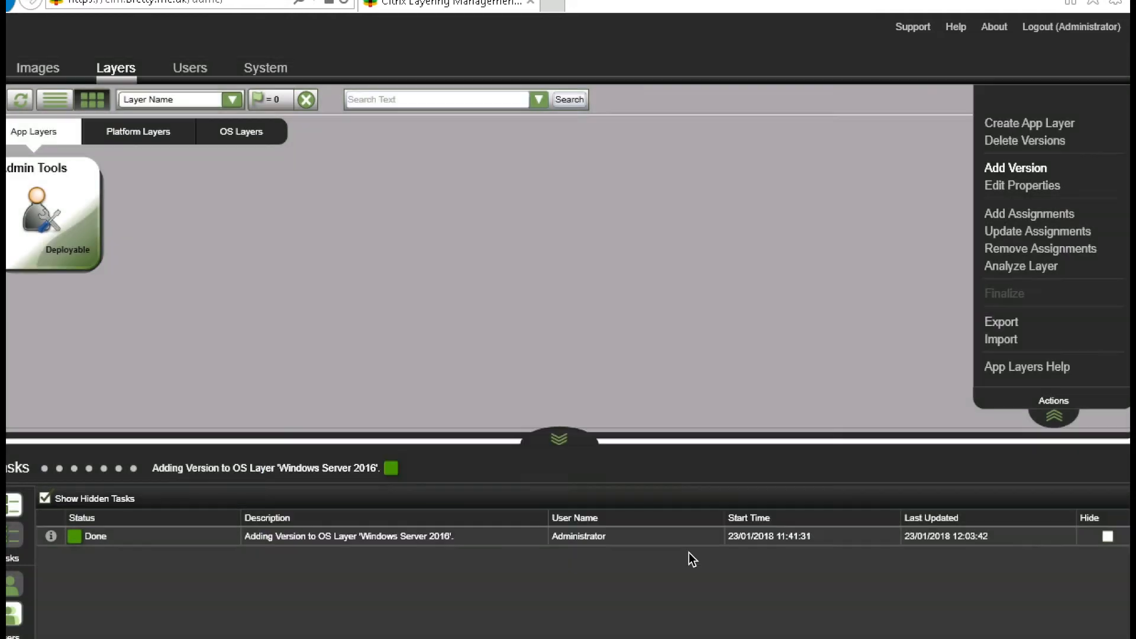
pyautogui.click(1014, 167)
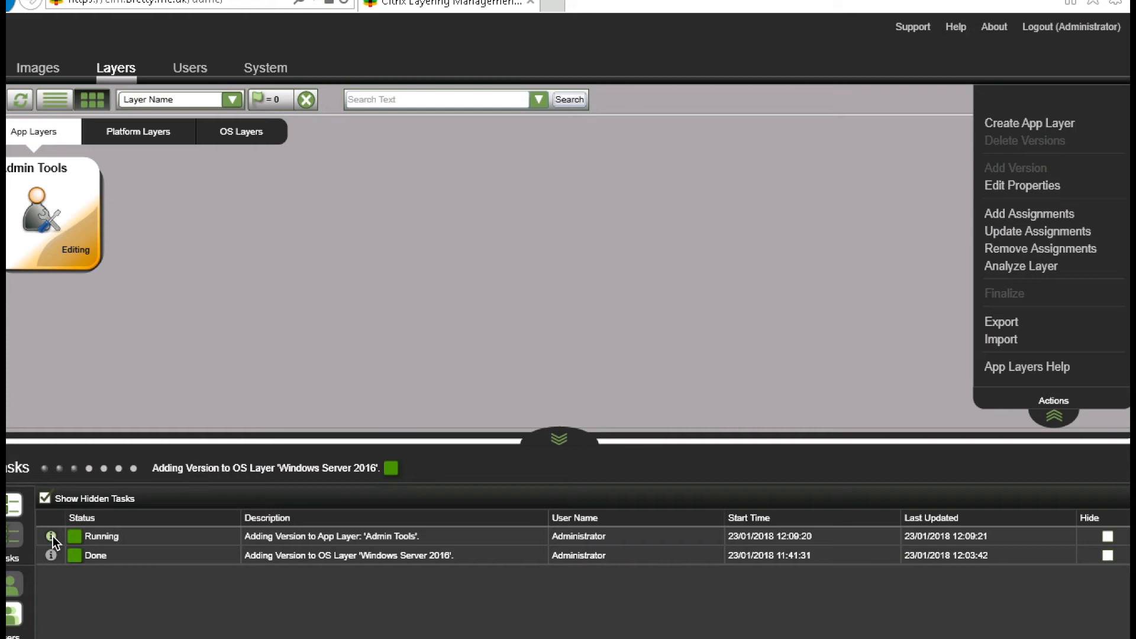
pyautogui.click(50, 536)
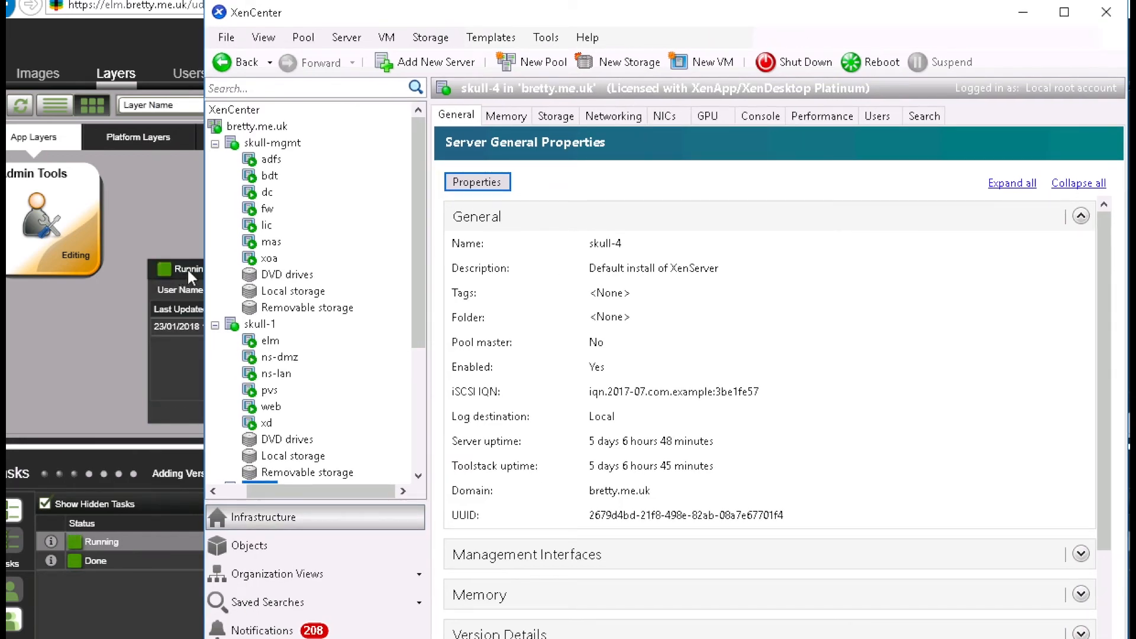
# Select the Admin Tools packaging VM in XenCenter, check its disks and show its console.
pyautogui.click(447, 7)
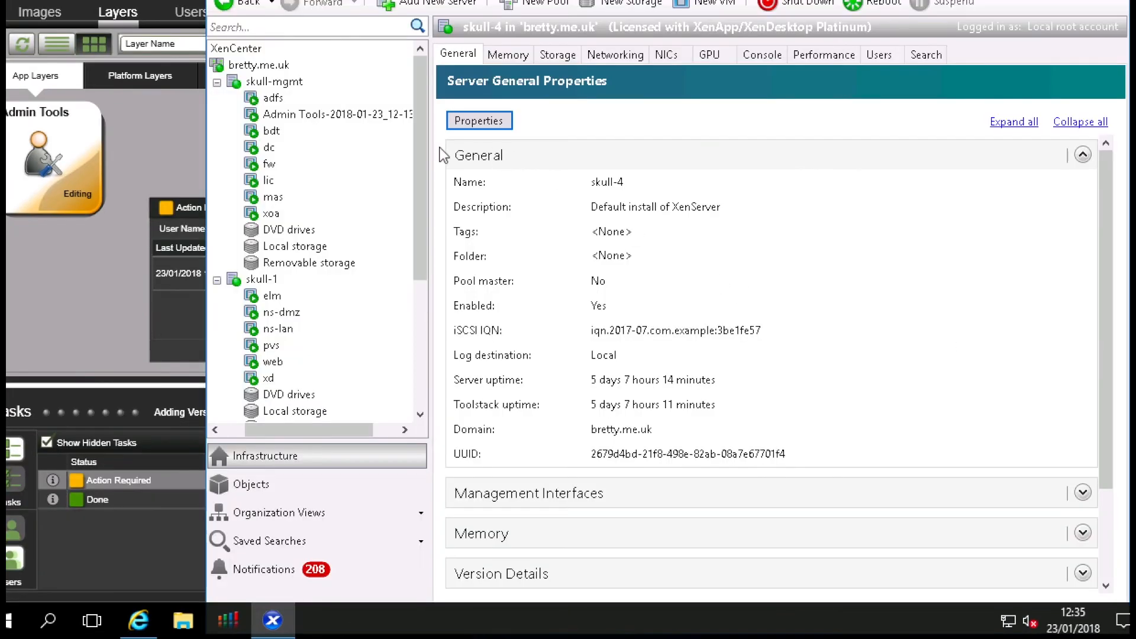
pyautogui.click(337, 114)
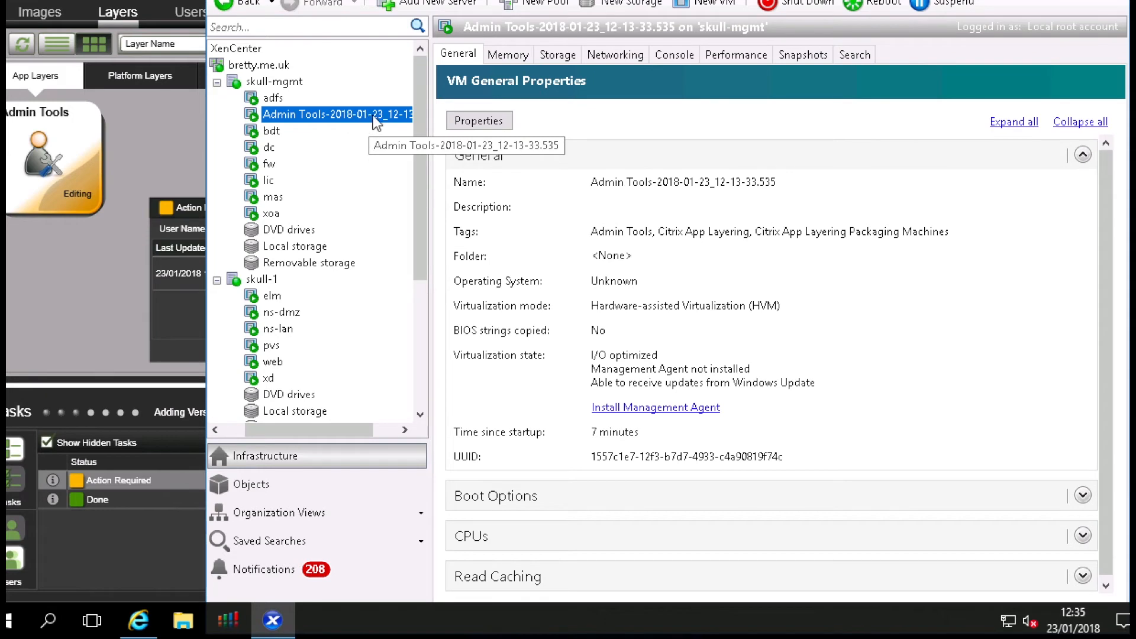
pyautogui.click(558, 55)
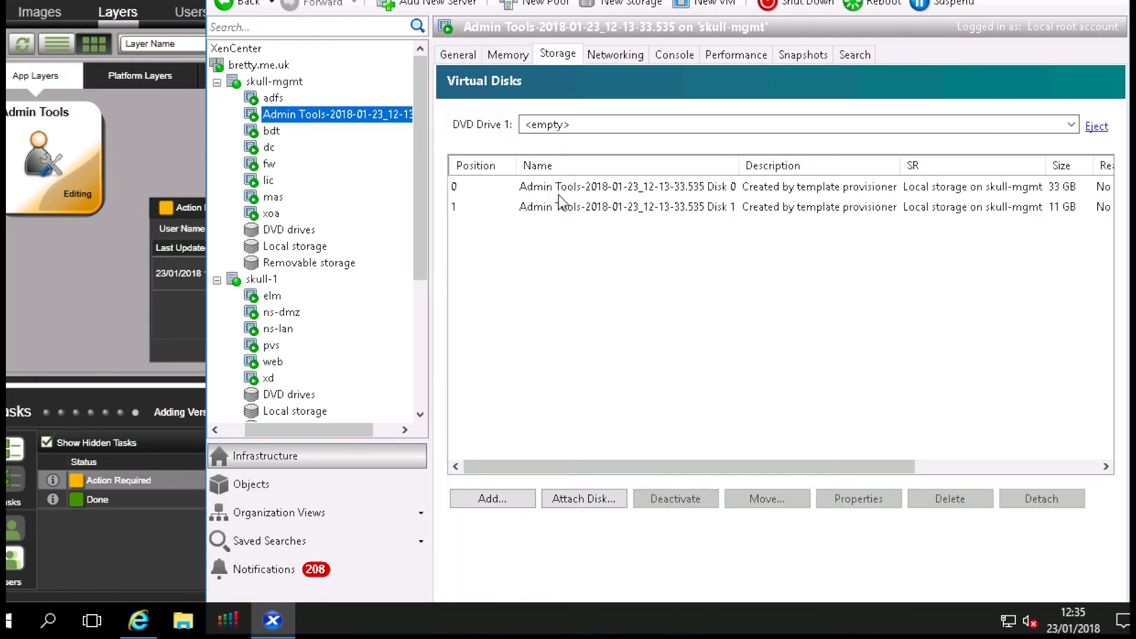
pyautogui.click(673, 54)
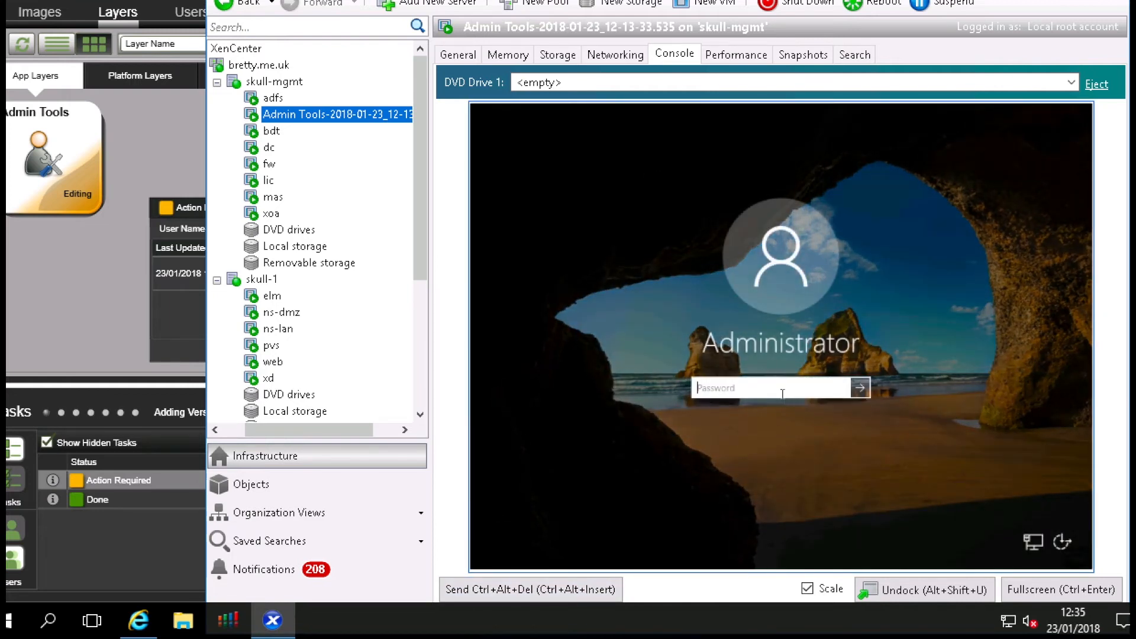
# Log in to the packaging machine and create an 'Install Application' folder on C:.
pyautogui.write('password')
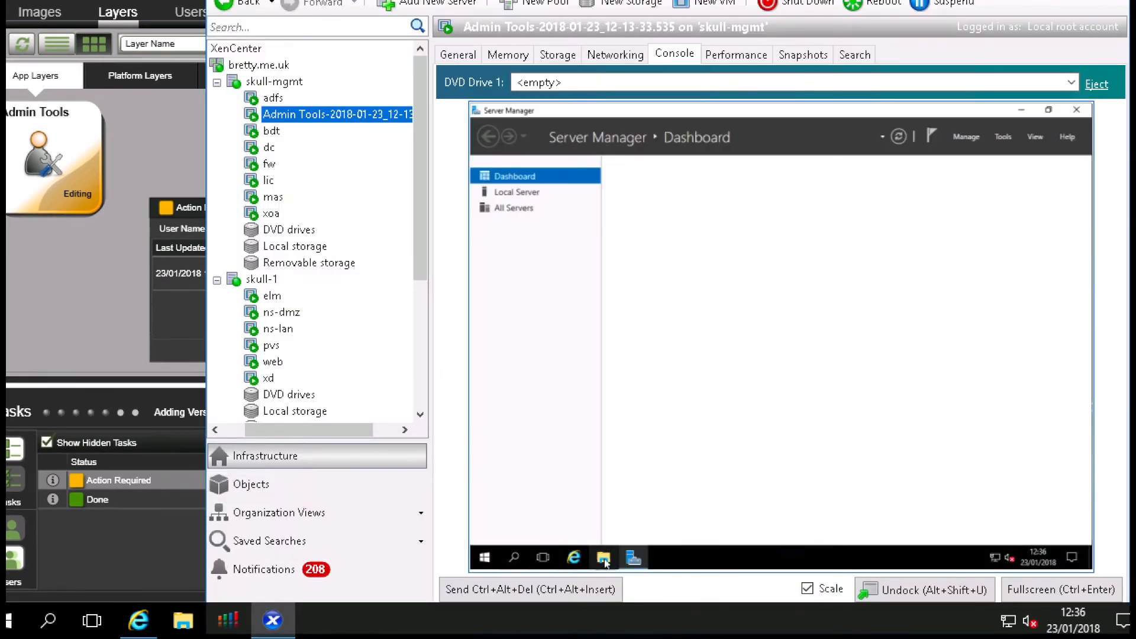
pyautogui.click(604, 557)
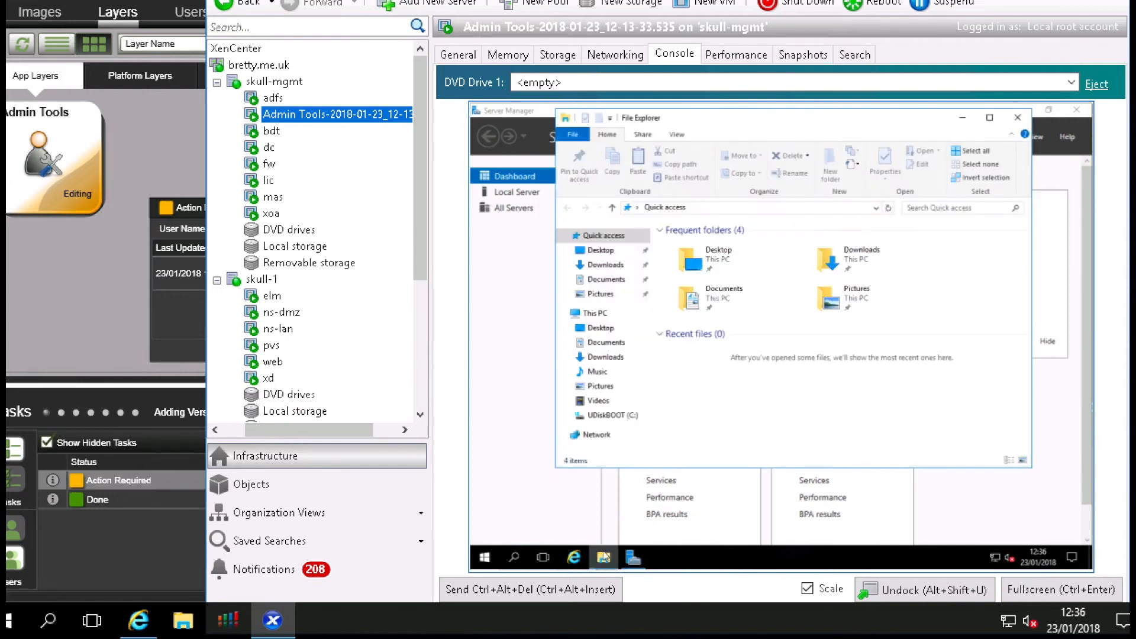
pyautogui.click(605, 414)
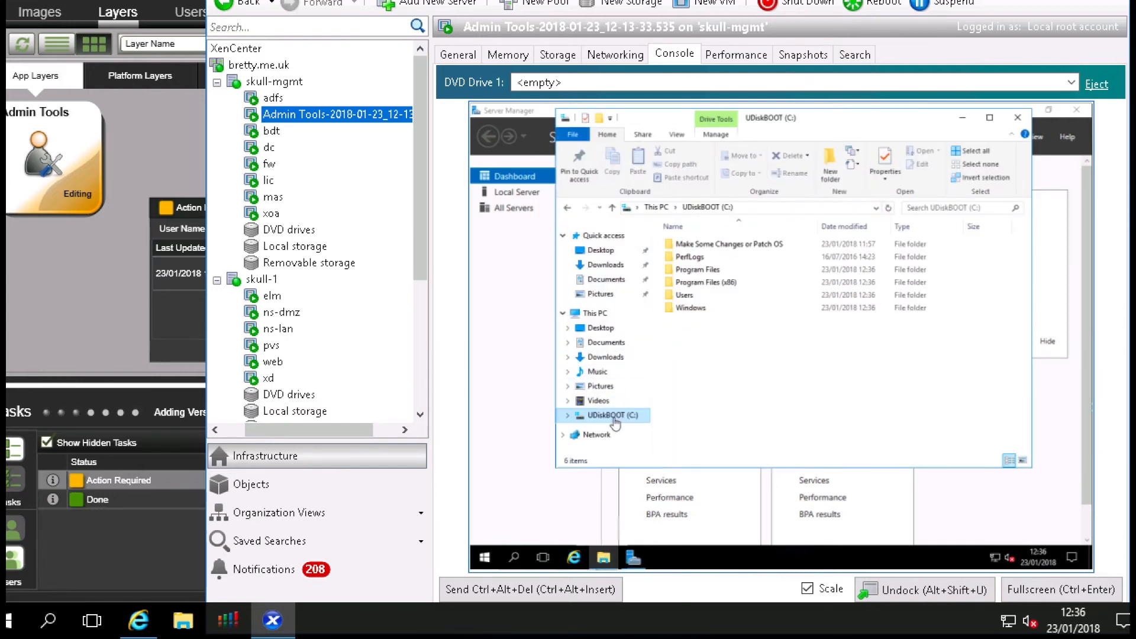
pyautogui.click(727, 244)
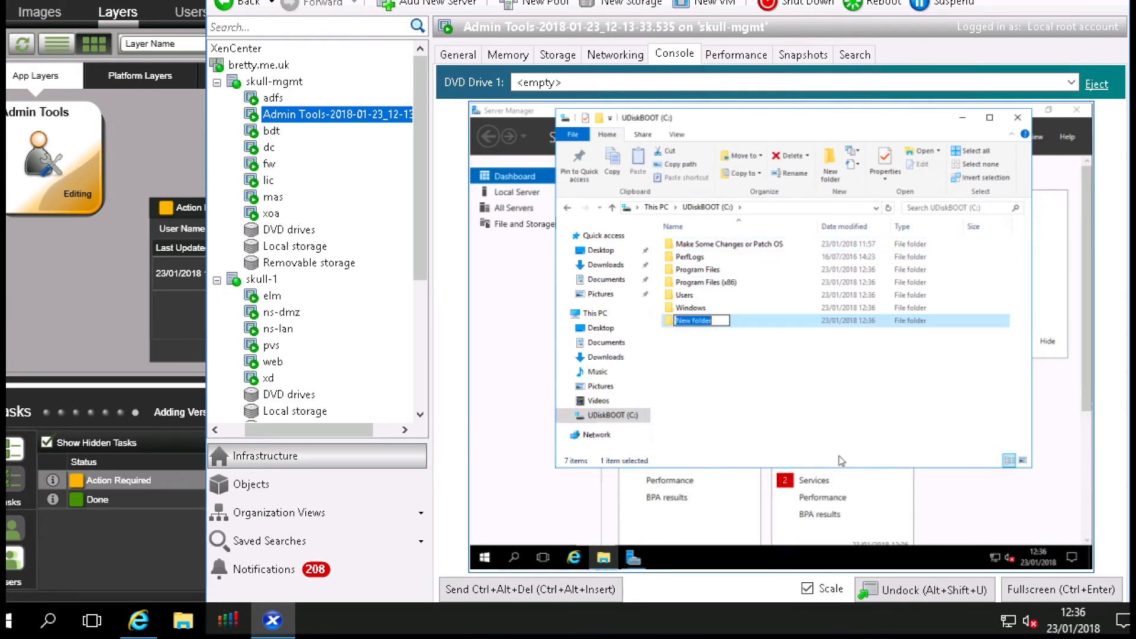
pyautogui.write('Install Application')
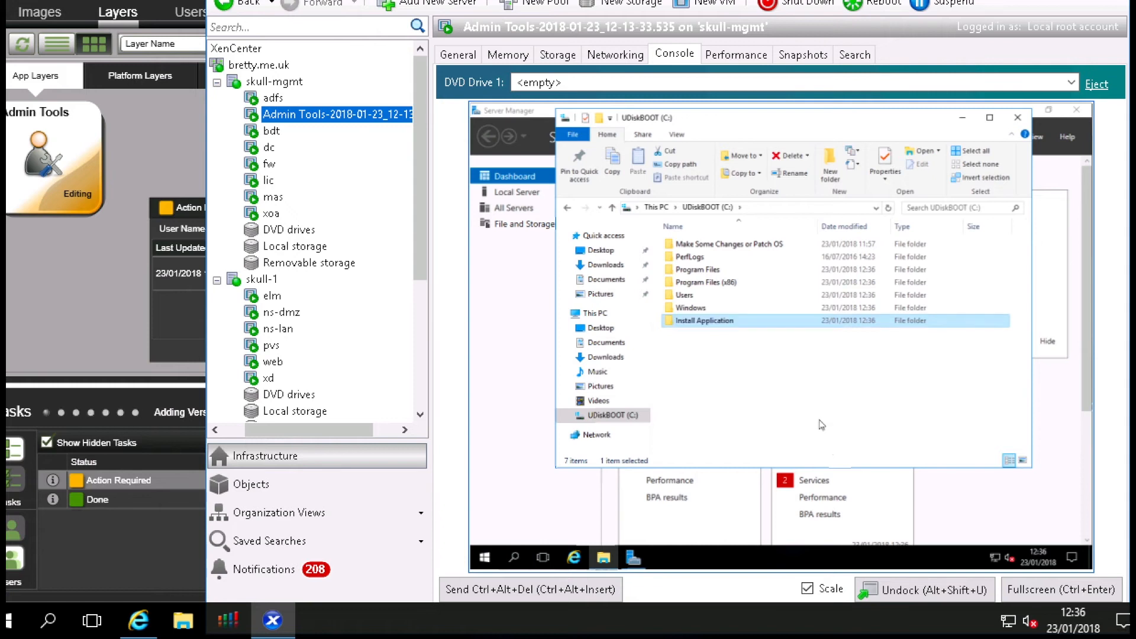
pyautogui.moveTo(1018, 117)
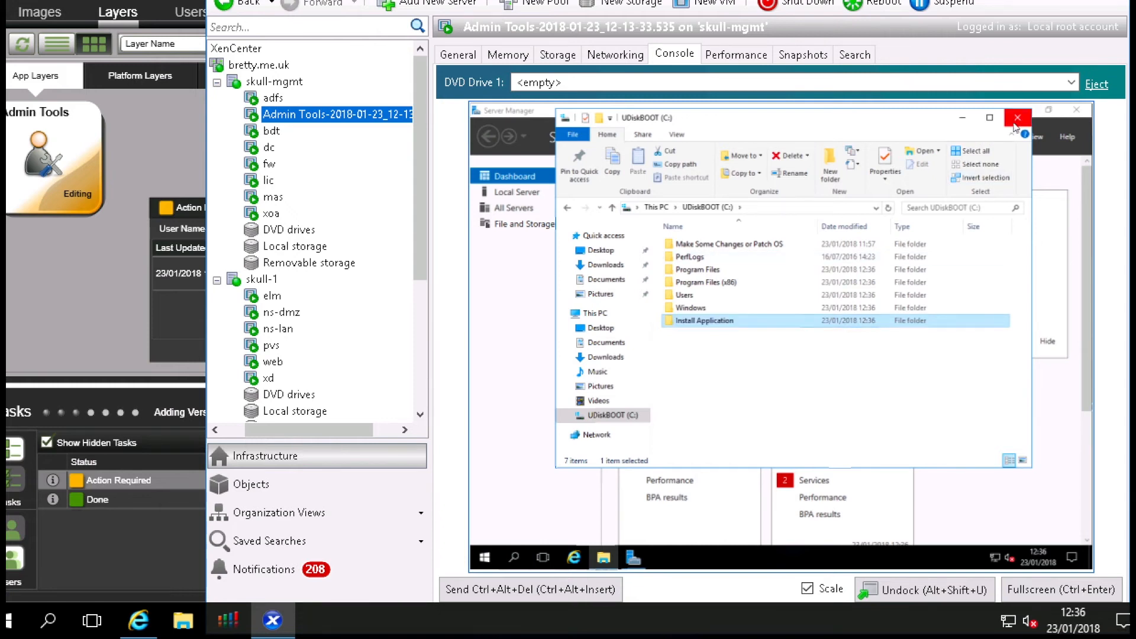
pyautogui.click(1017, 117)
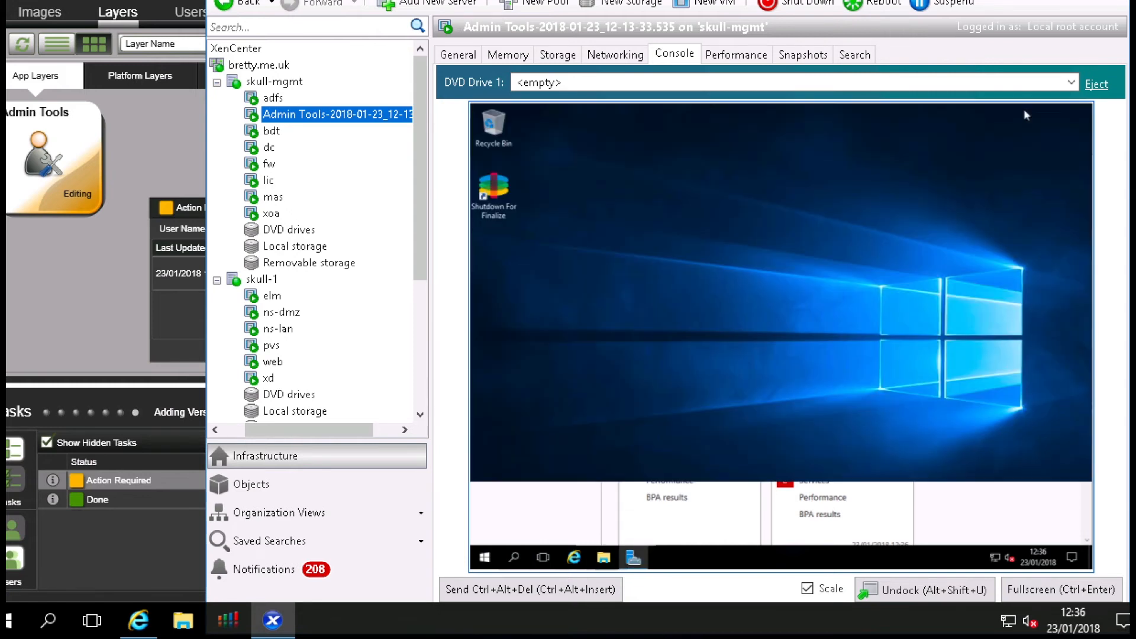
# Launch Shutdown For Finalize and confirm a Start-menu shutdown with a reason, landing at the lock screen.
pyautogui.doubleClick(493, 191)
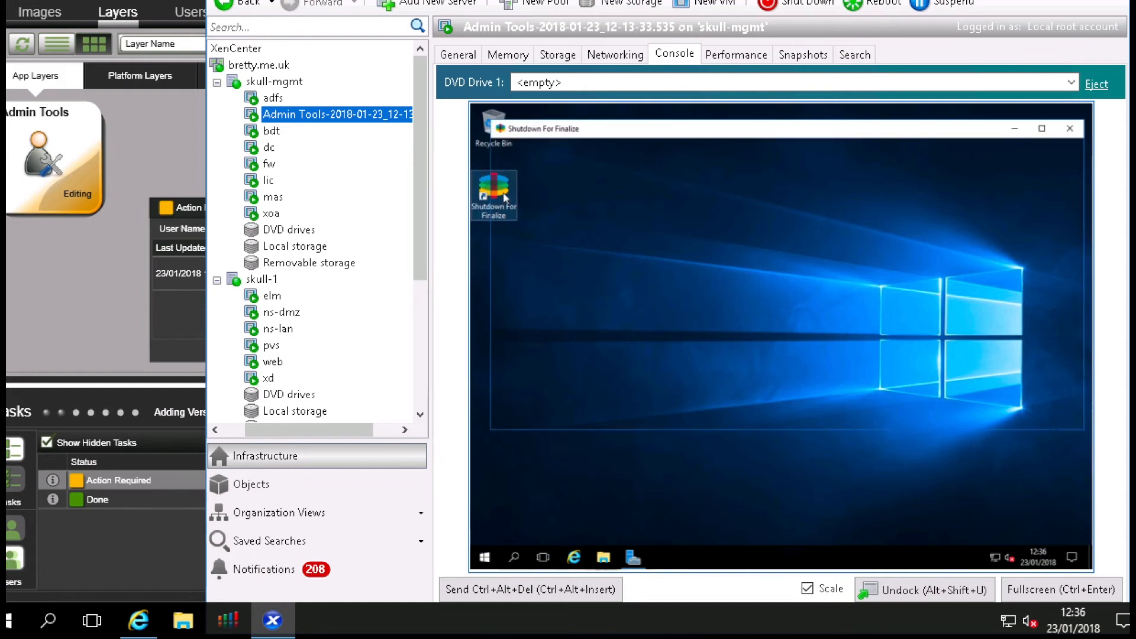
pyautogui.doubleClick(494, 190)
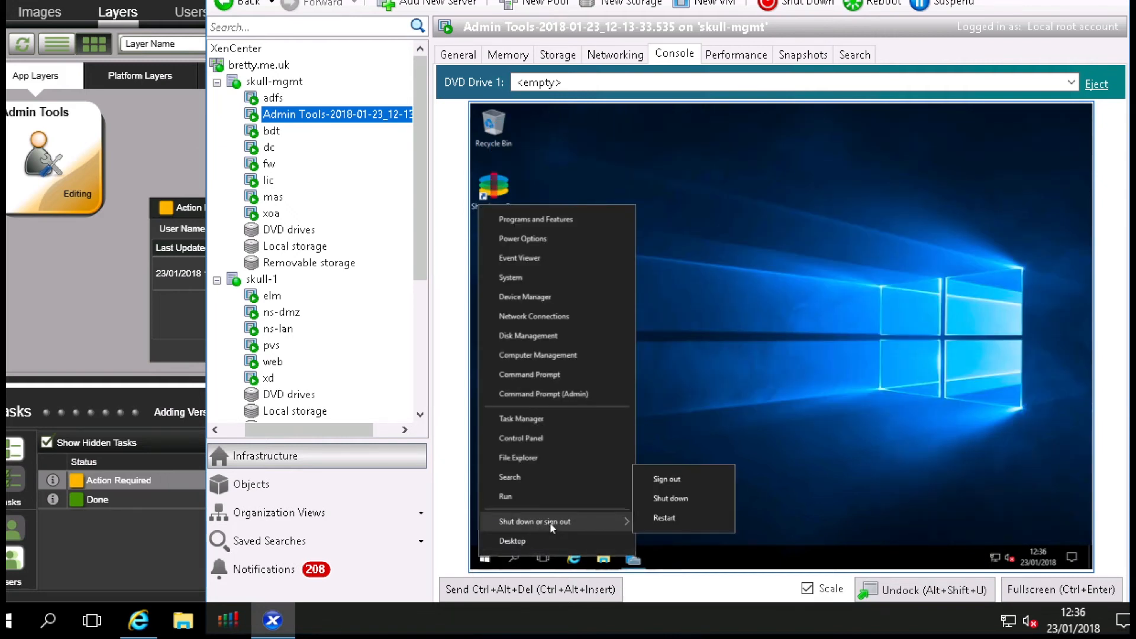
pyautogui.click(670, 498)
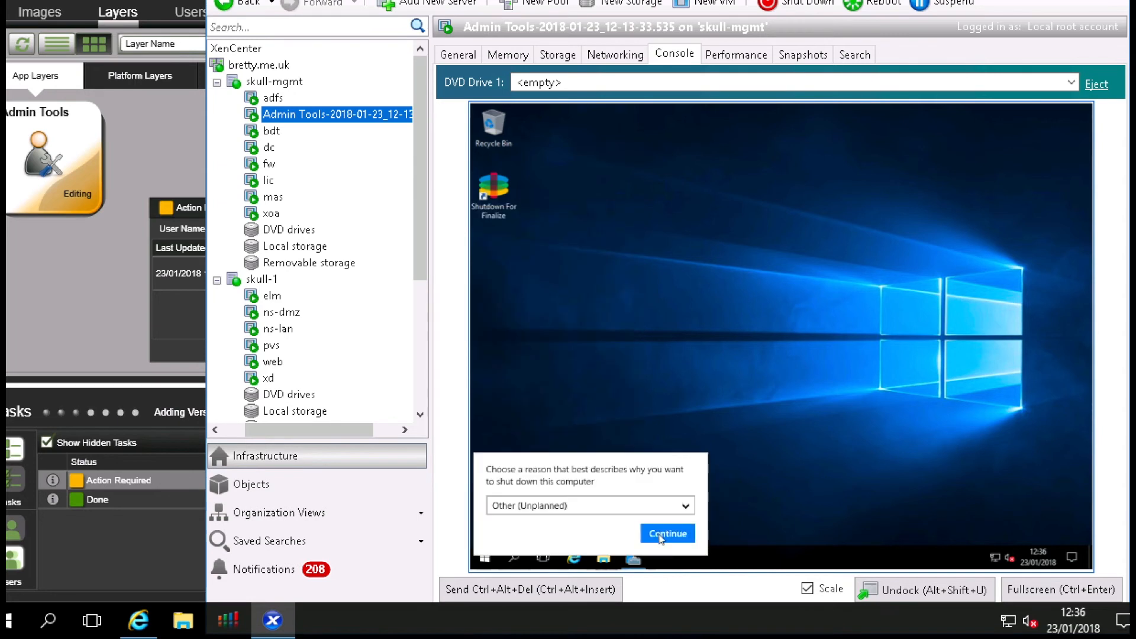
pyautogui.click(666, 534)
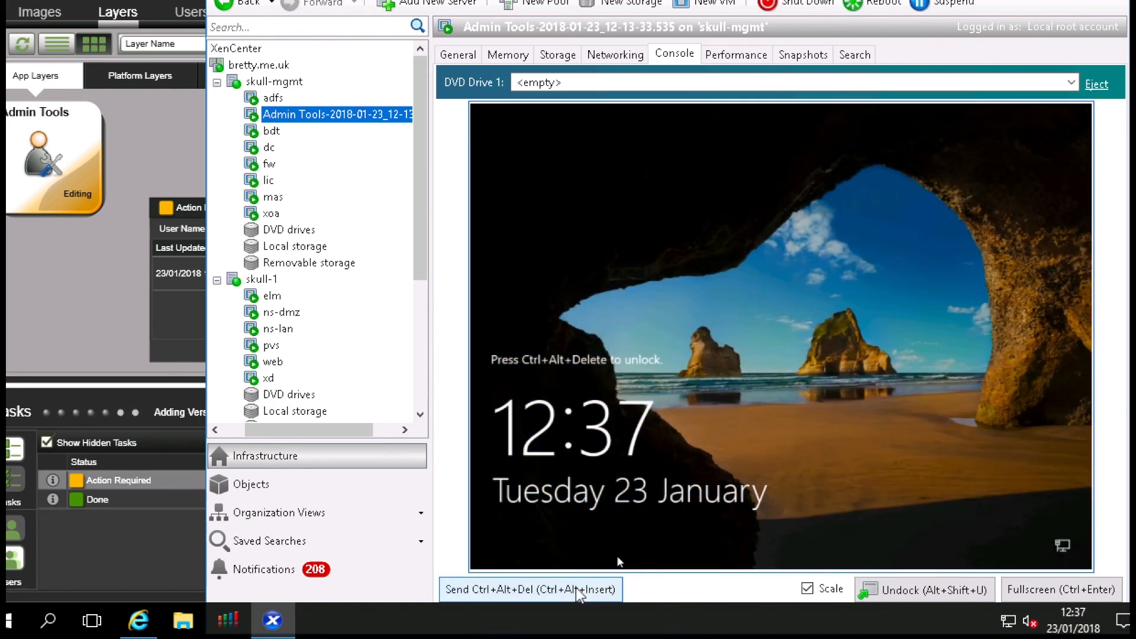
# Sign in as Administrator via Ctrl+Alt+Del and run Shutdown For Finalize to power off the machine.
pyautogui.click(528, 589)
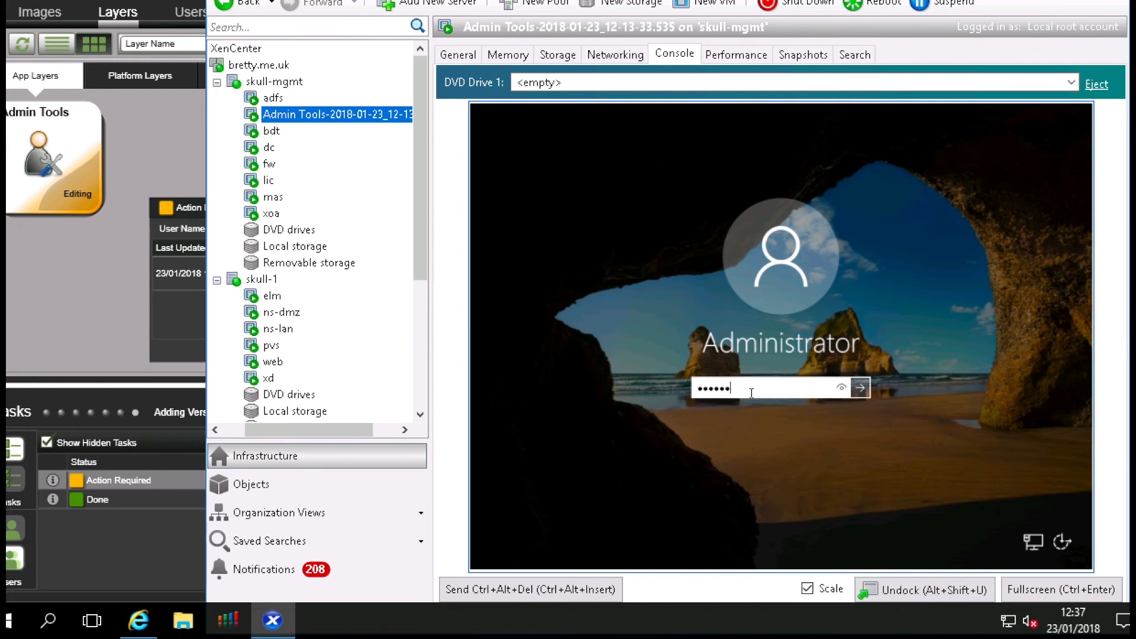
pyautogui.click(860, 389)
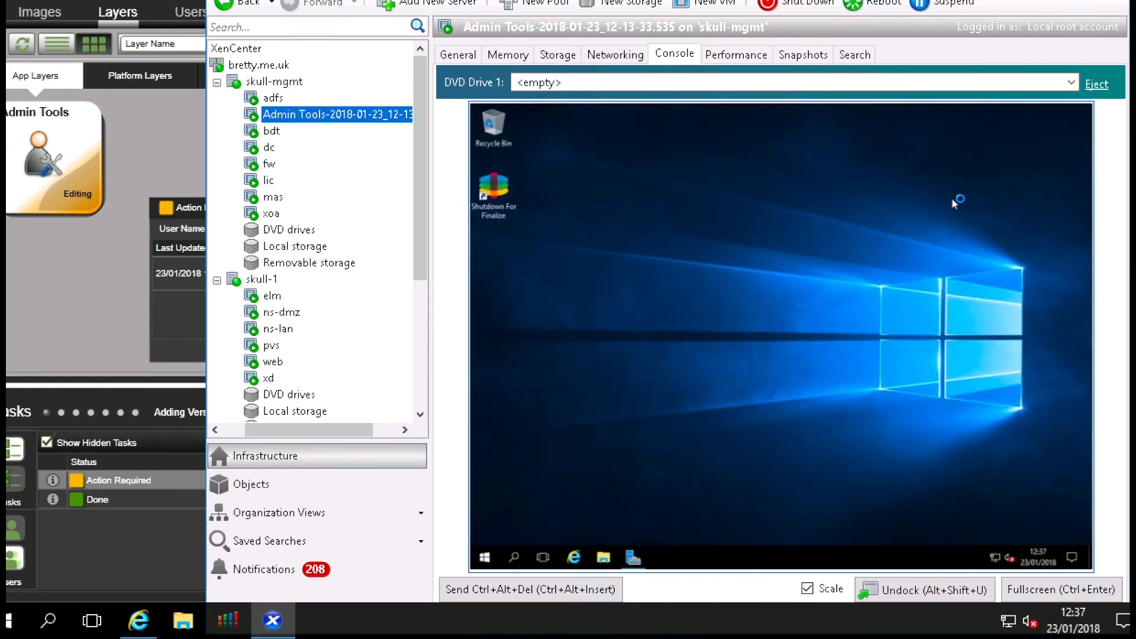
pyautogui.doubleClick(493, 192)
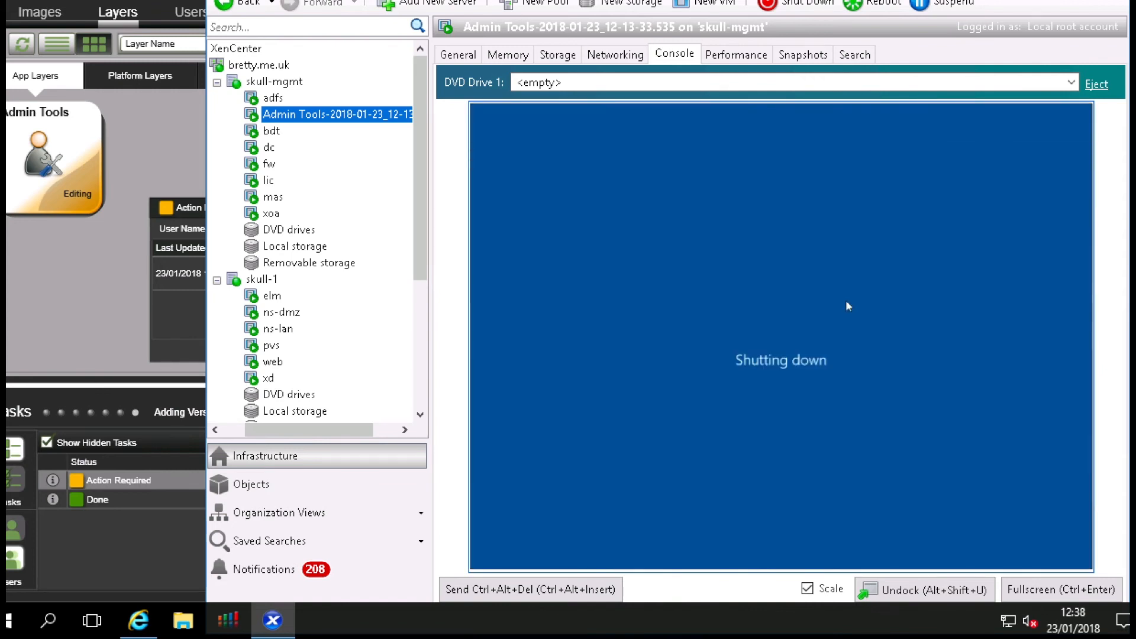
pyautogui.moveTo(834, 305)
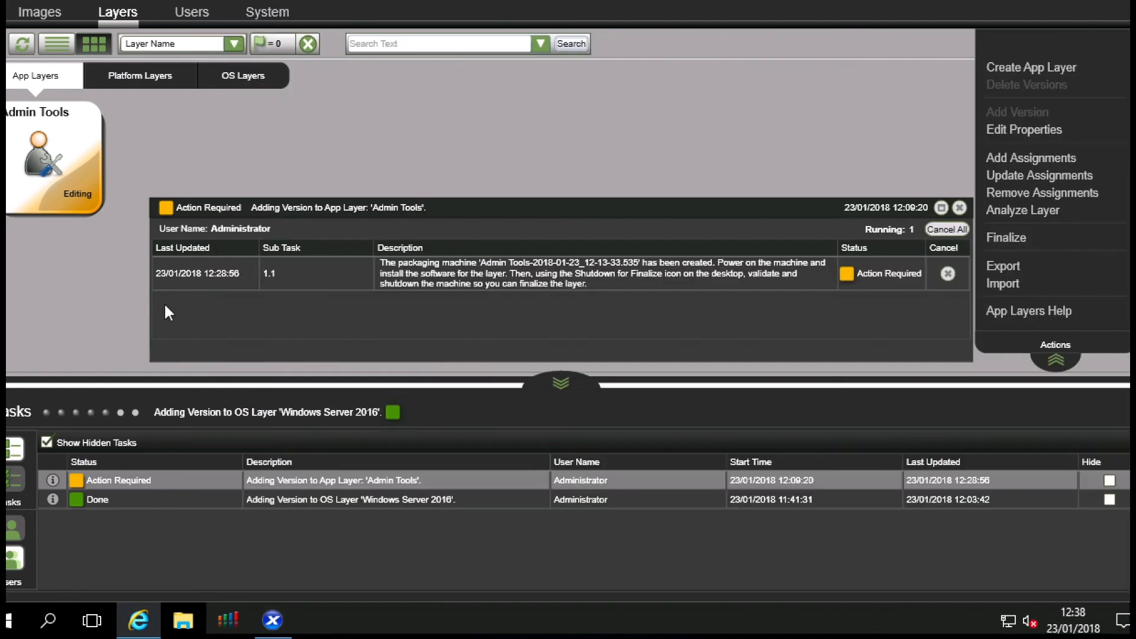
# Finalize the Admin Tools layer without a script path and check the task shows Done.
pyautogui.click(958, 207)
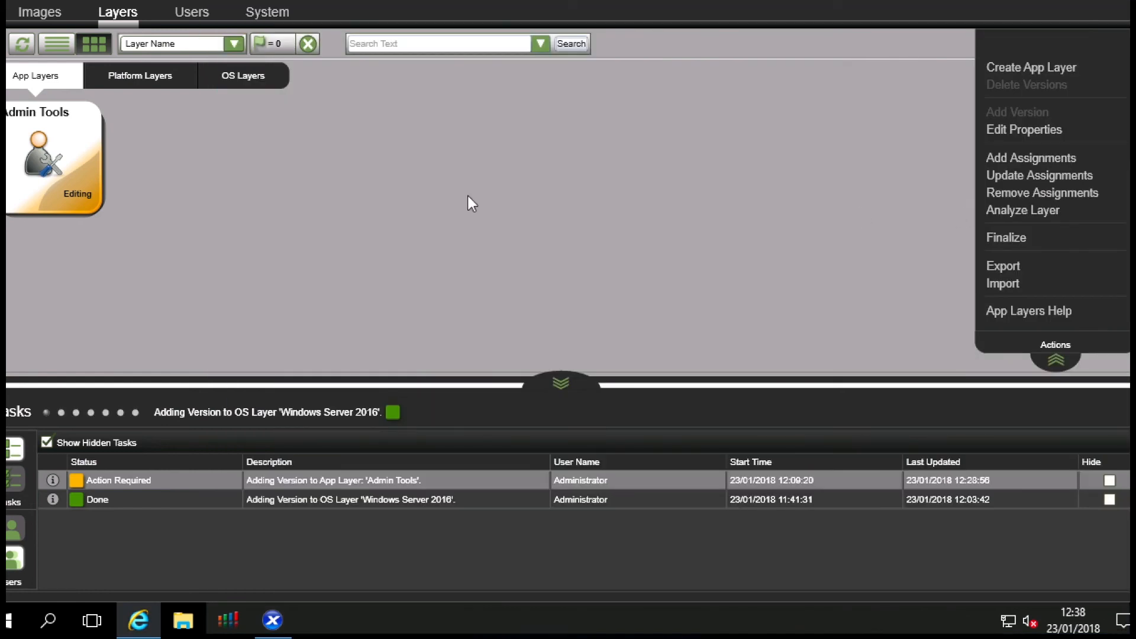
pyautogui.moveTo(973, 169)
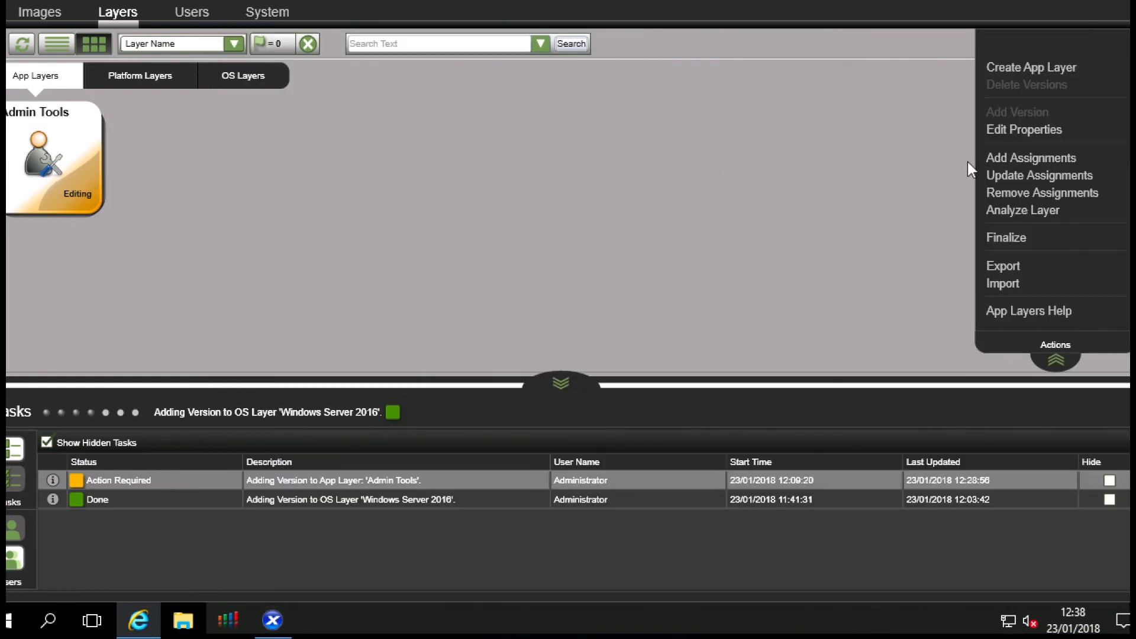
pyautogui.moveTo(1006, 236)
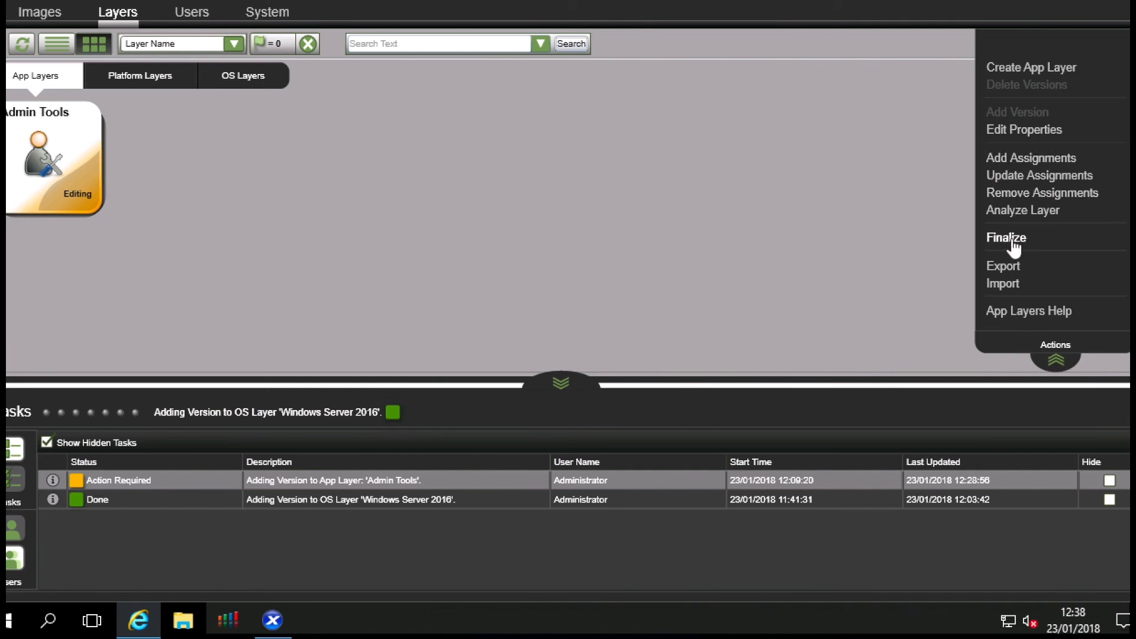
pyautogui.click(1006, 236)
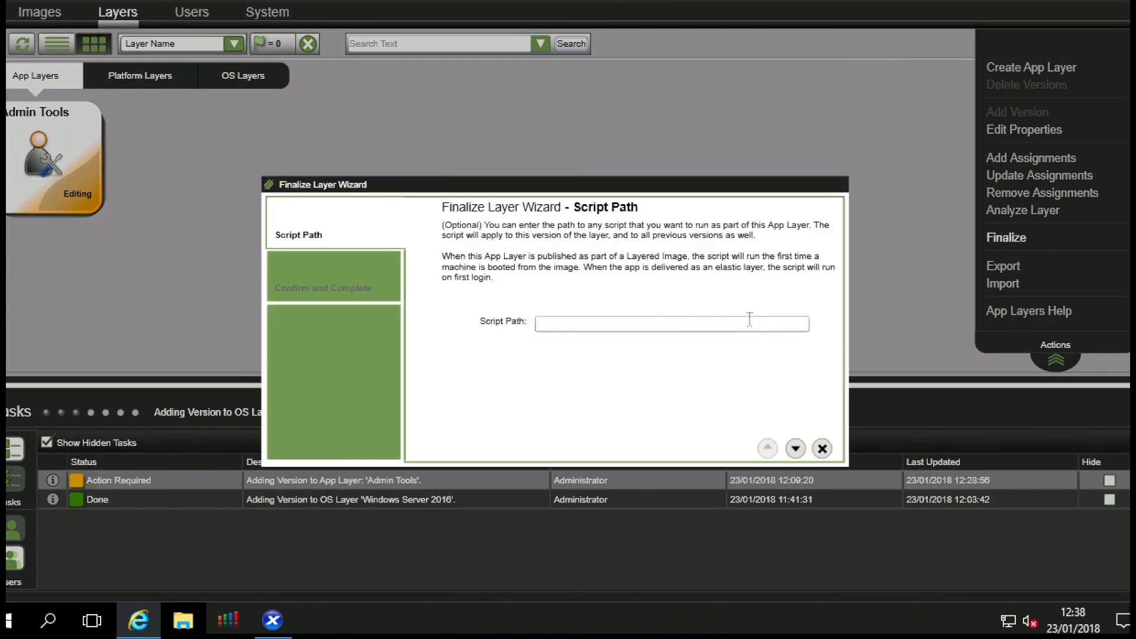
pyautogui.click(796, 448)
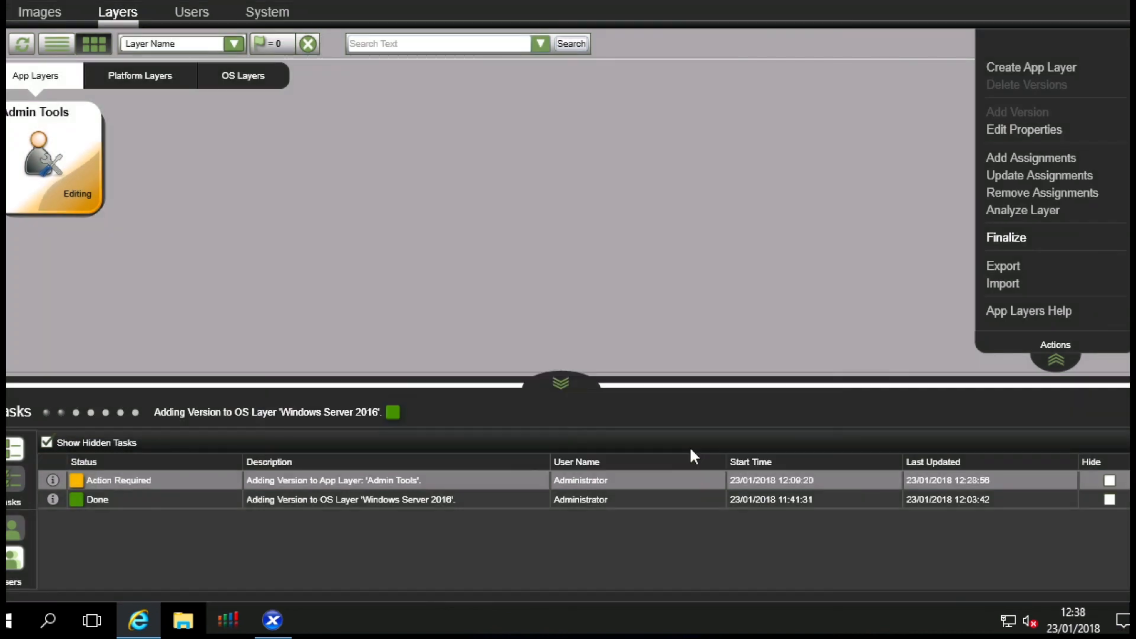
pyautogui.click(1006, 237)
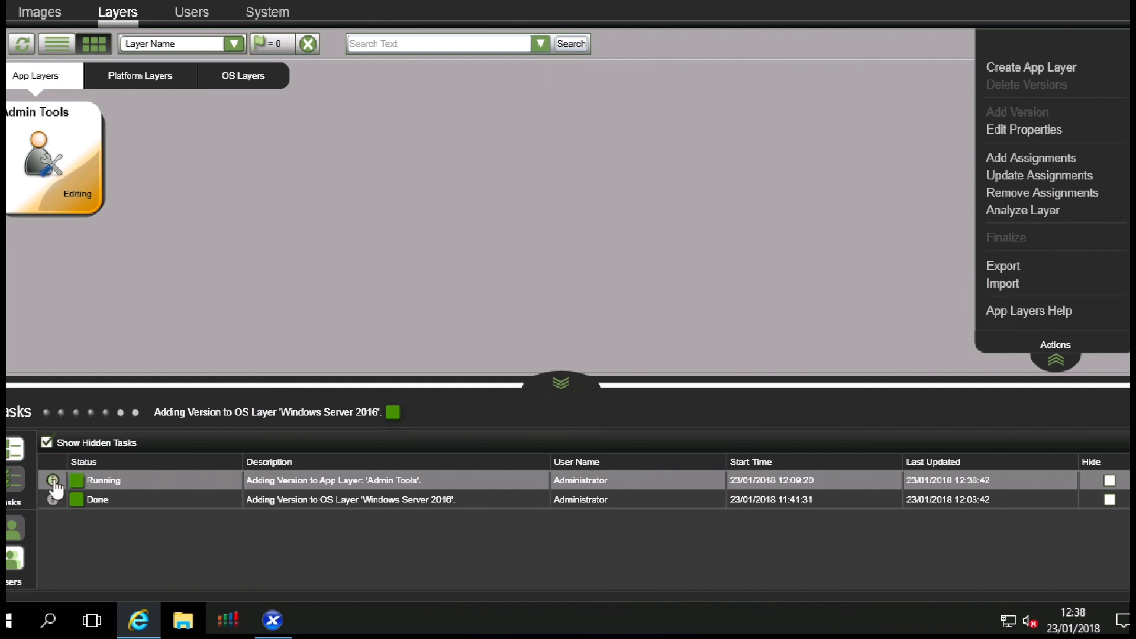
pyautogui.click(52, 479)
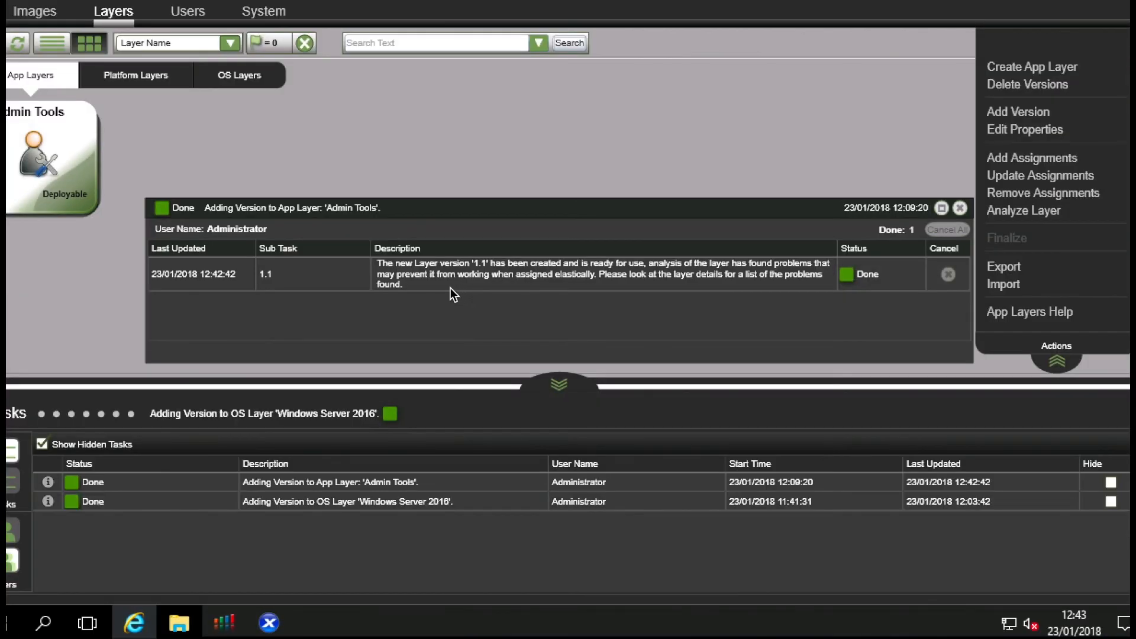
pyautogui.moveTo(431, 287)
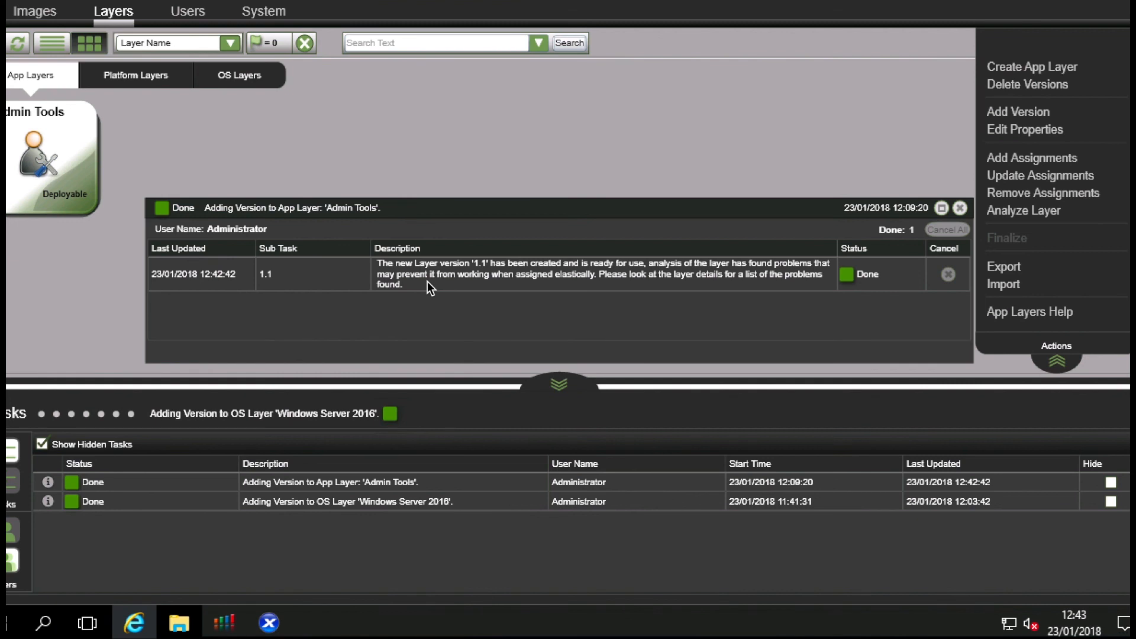
pyautogui.moveTo(362, 289)
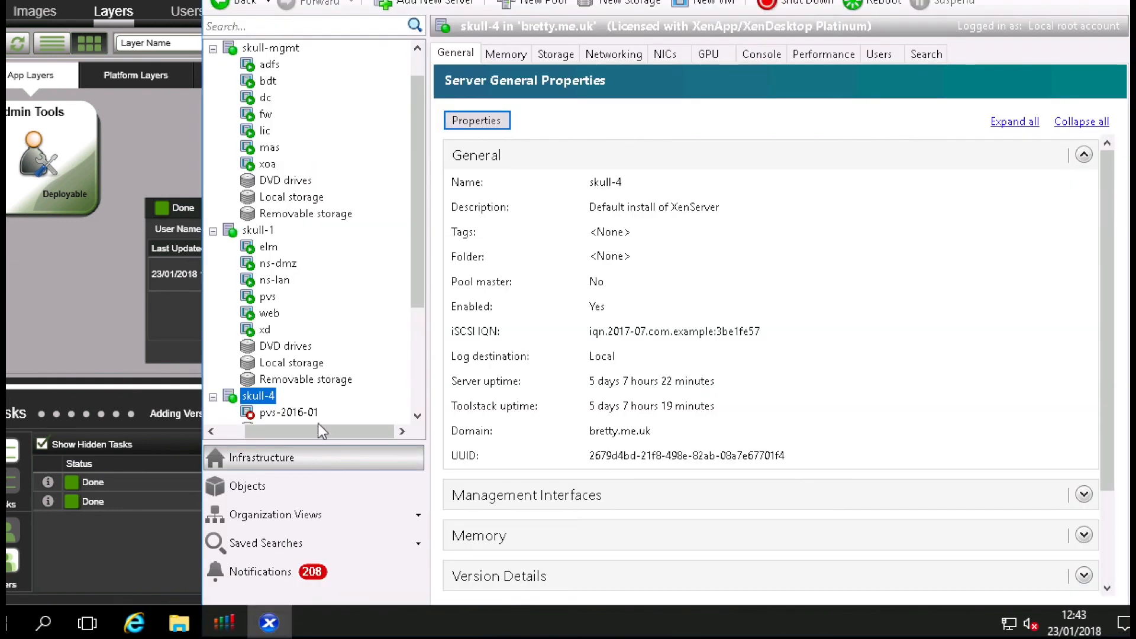
pyautogui.moveTo(287, 123)
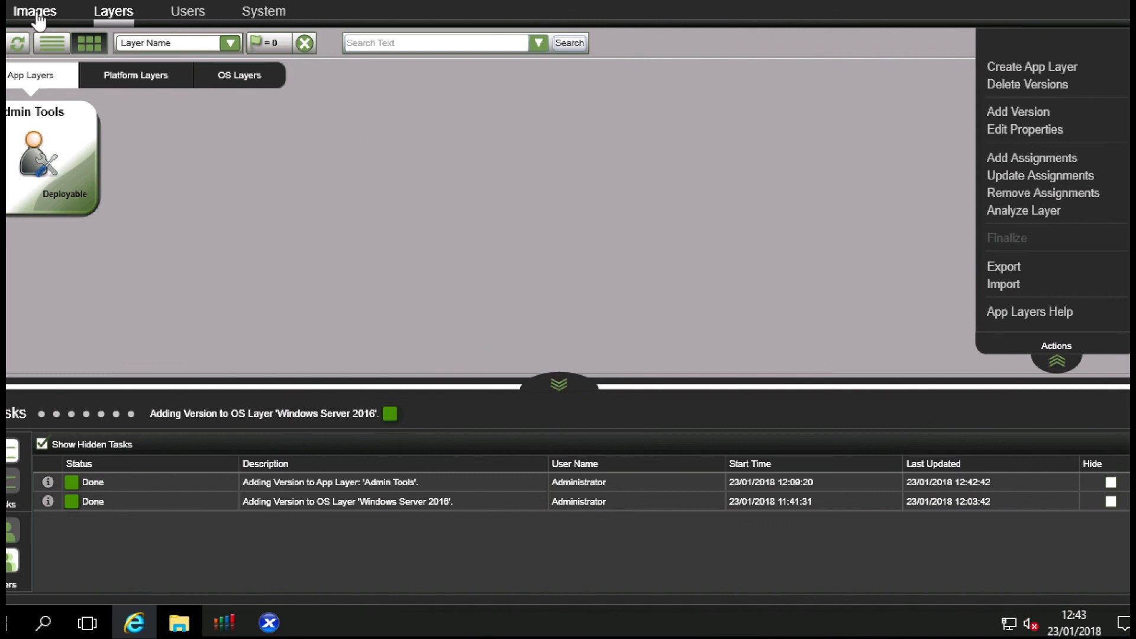
# Edit the Server 2016 Admin template to assign Admin Tools Version 1.1 and save the changes.
pyautogui.click(35, 10)
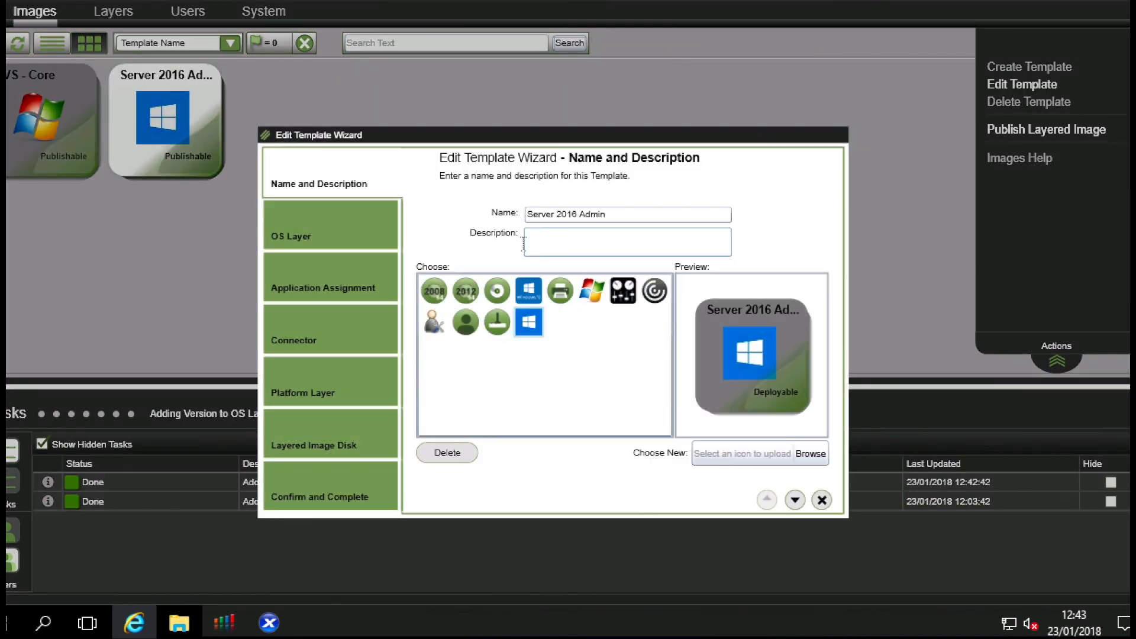
pyautogui.click(794, 499)
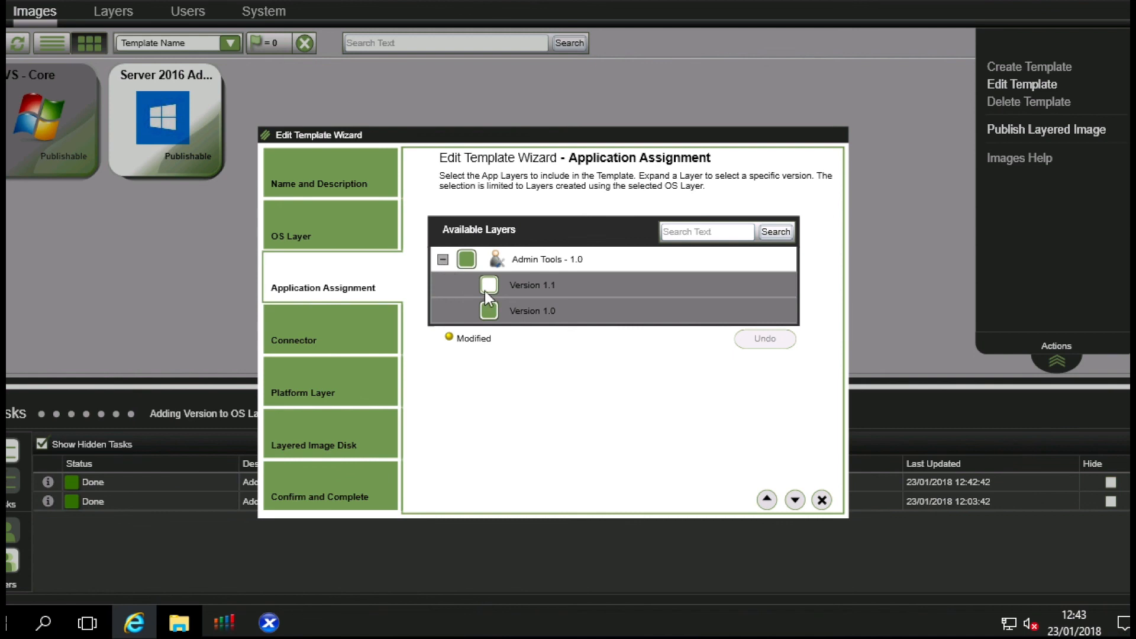
pyautogui.click(489, 286)
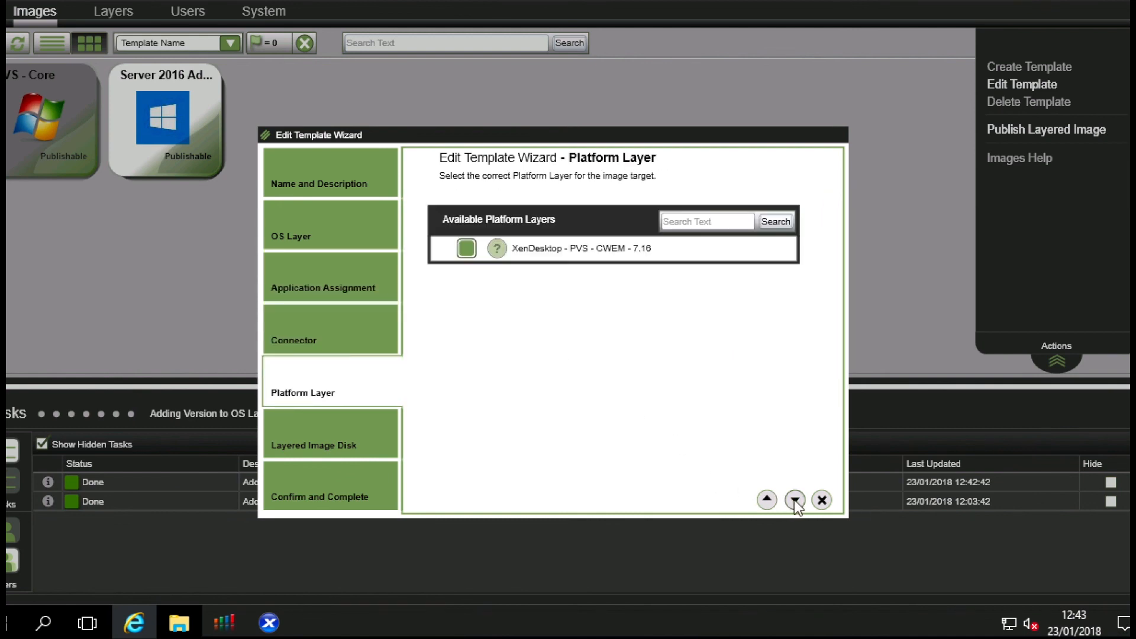
pyautogui.click(795, 499)
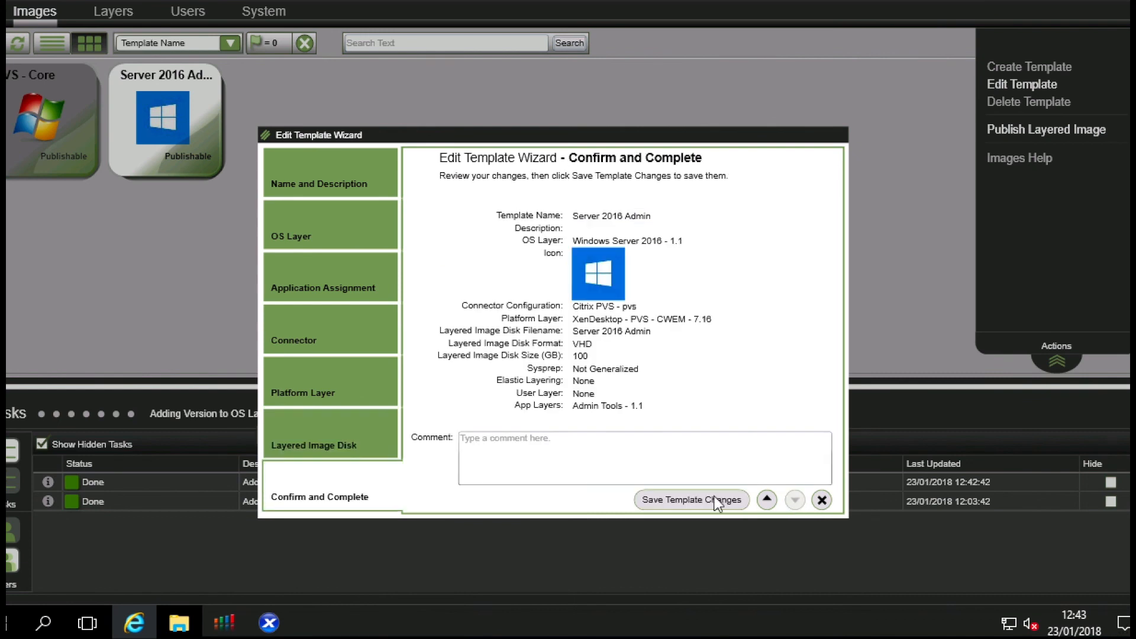
pyautogui.click(691, 499)
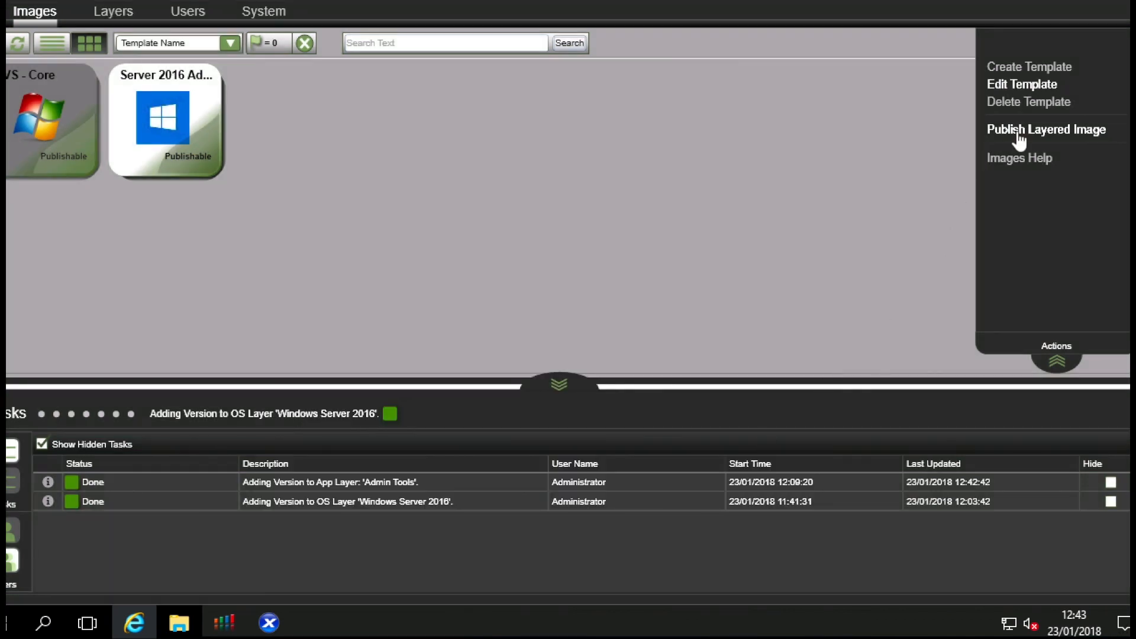